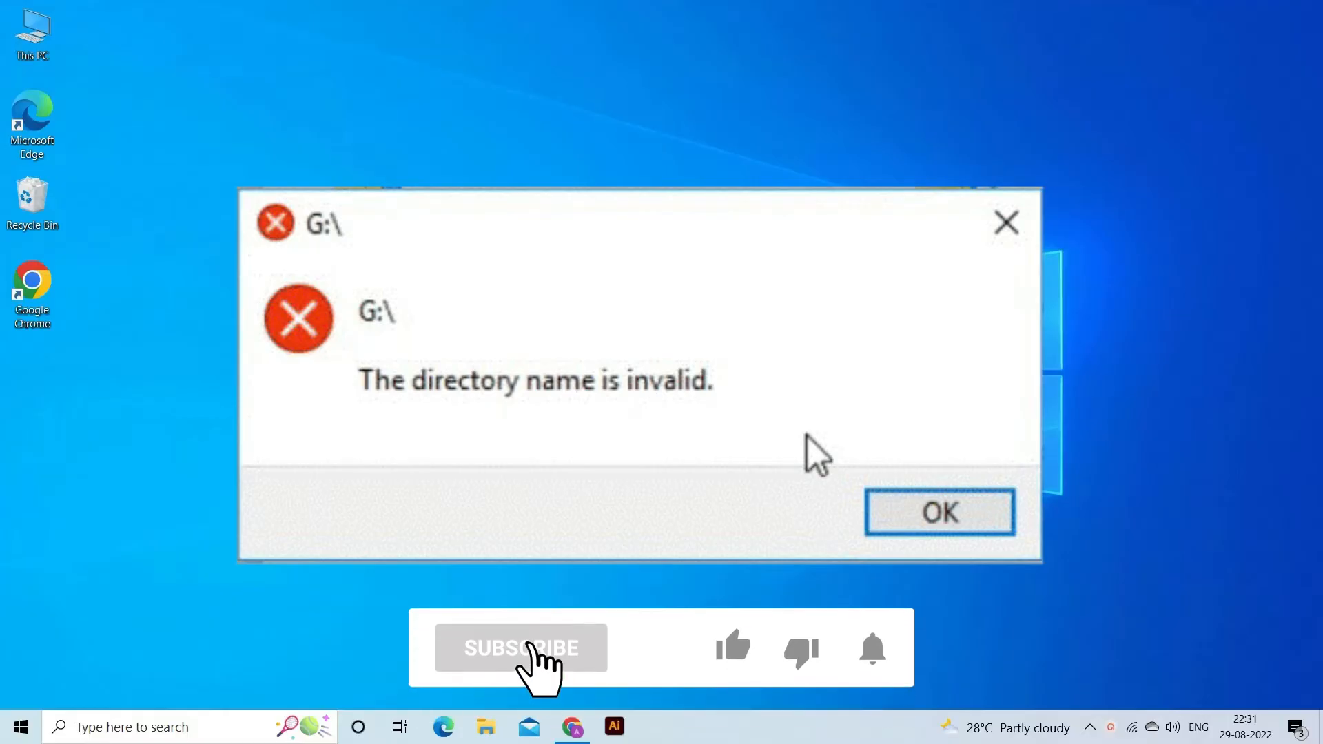
Step: Dismiss the G:\ 'directory name is invalid' error and show This PC with USB (T:) listed
click(521, 648)
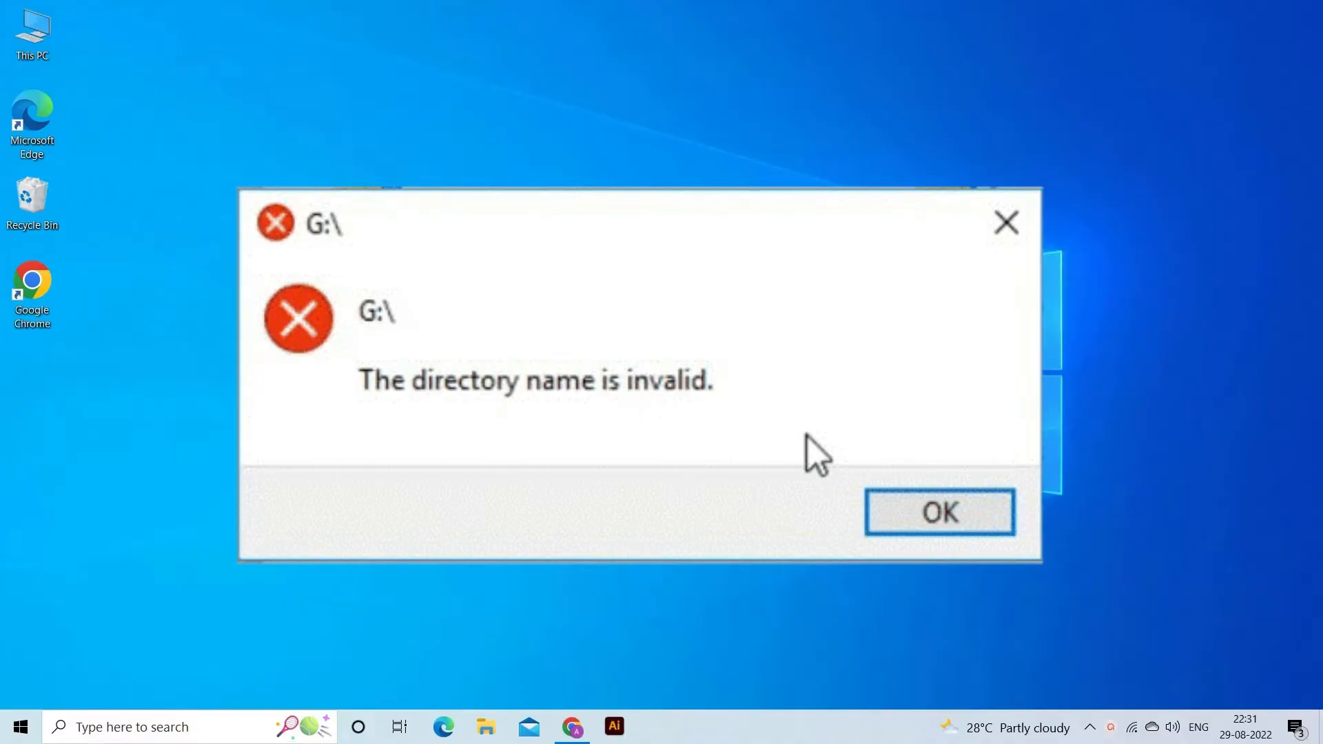
click(940, 512)
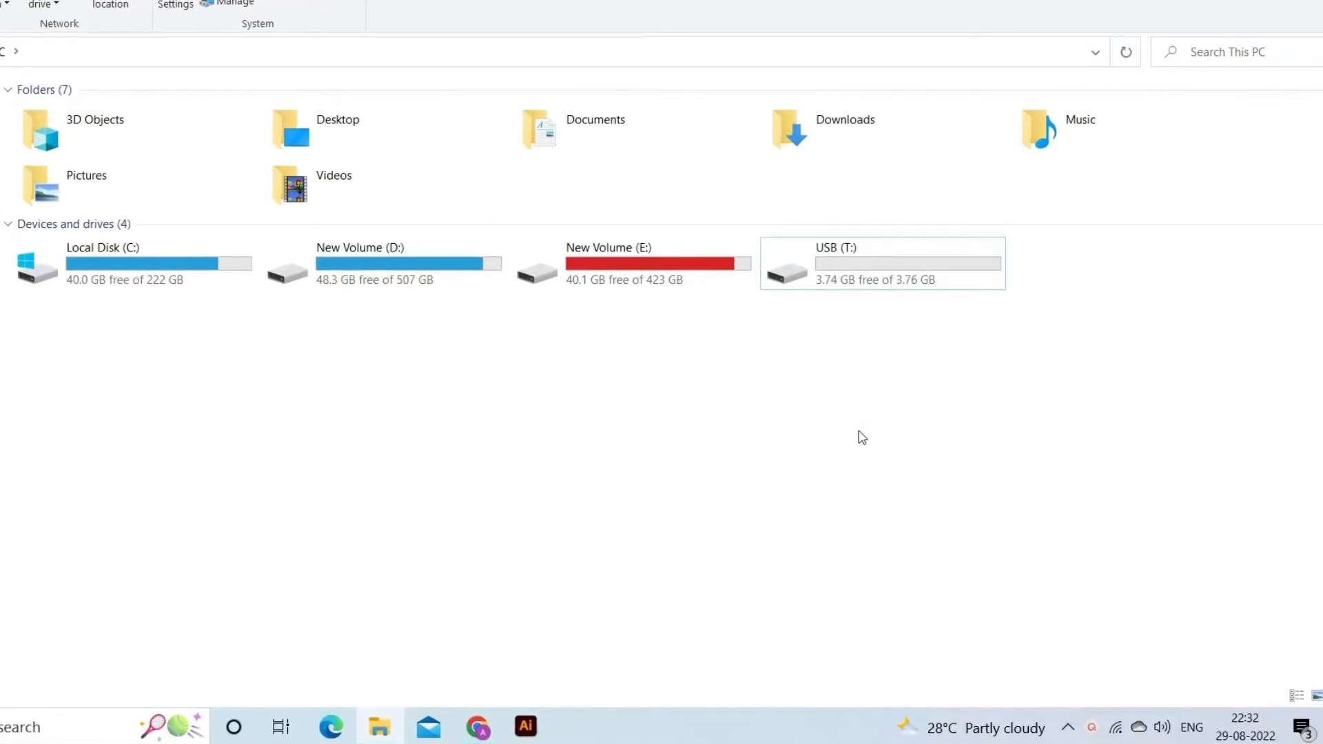
Step: Eject the USB (T:) drive, then launch Command Prompt via Run with CMD
right_click(888, 262)
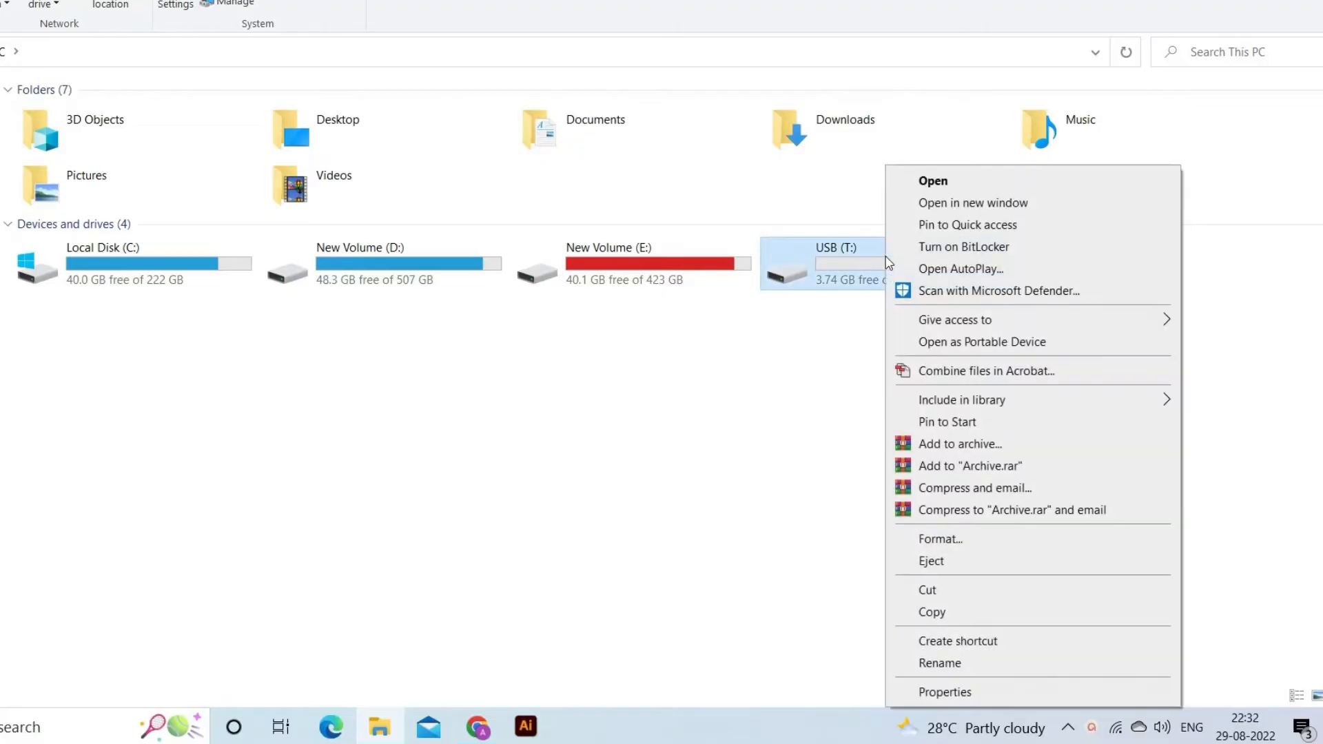
mouse_move(954, 570)
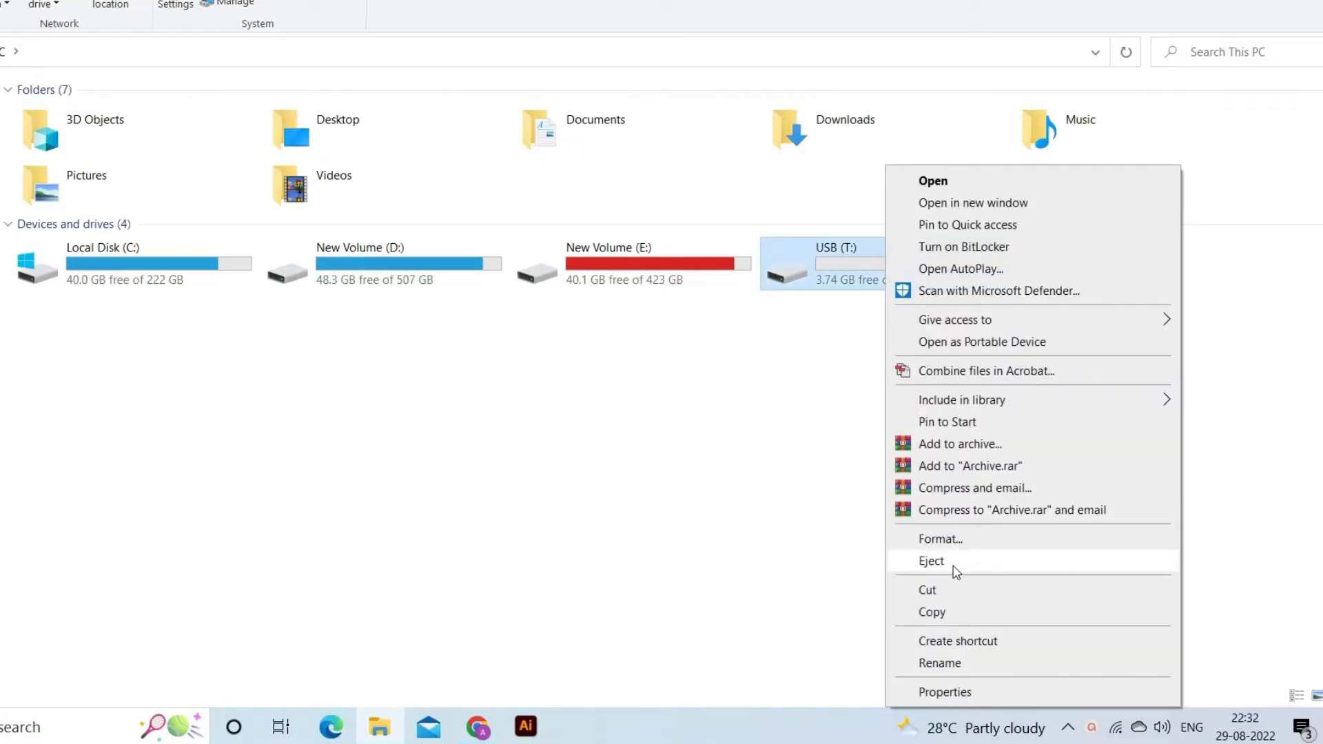
click(931, 561)
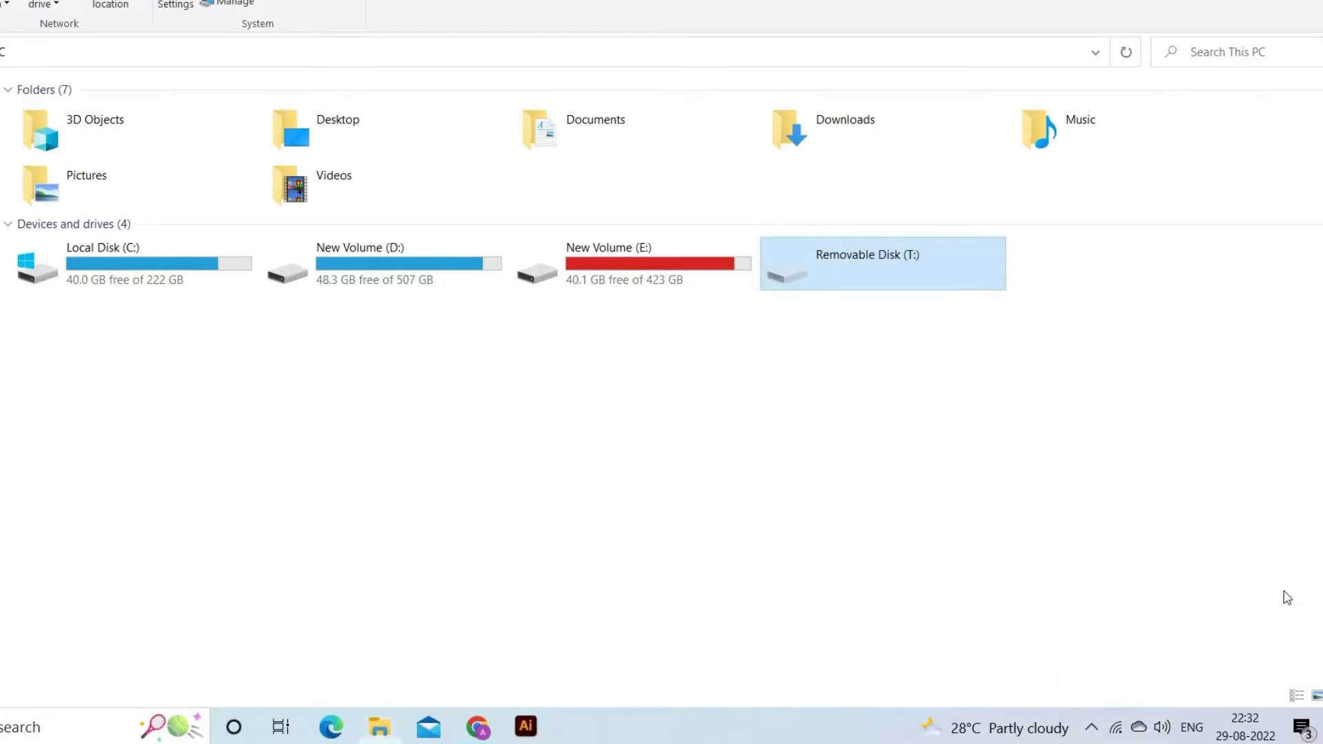
mouse_move(811, 600)
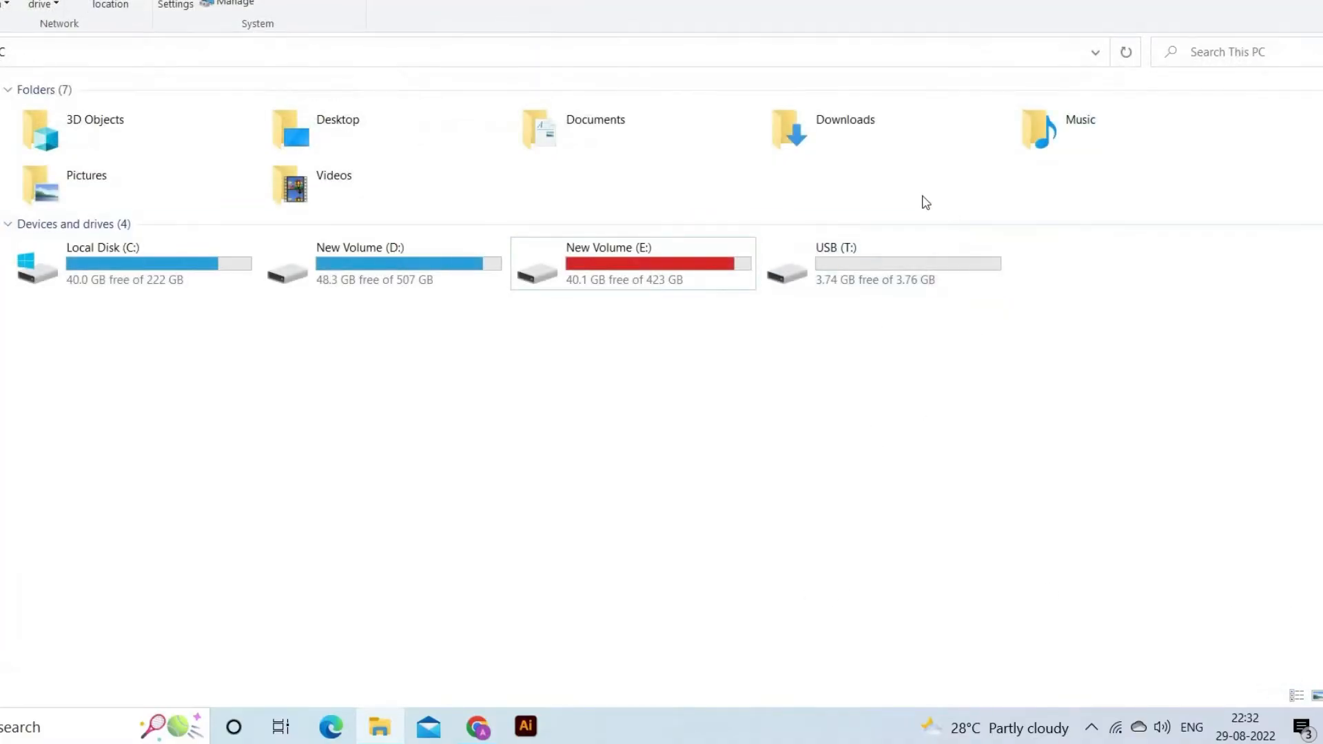
mouse_move(981, 389)
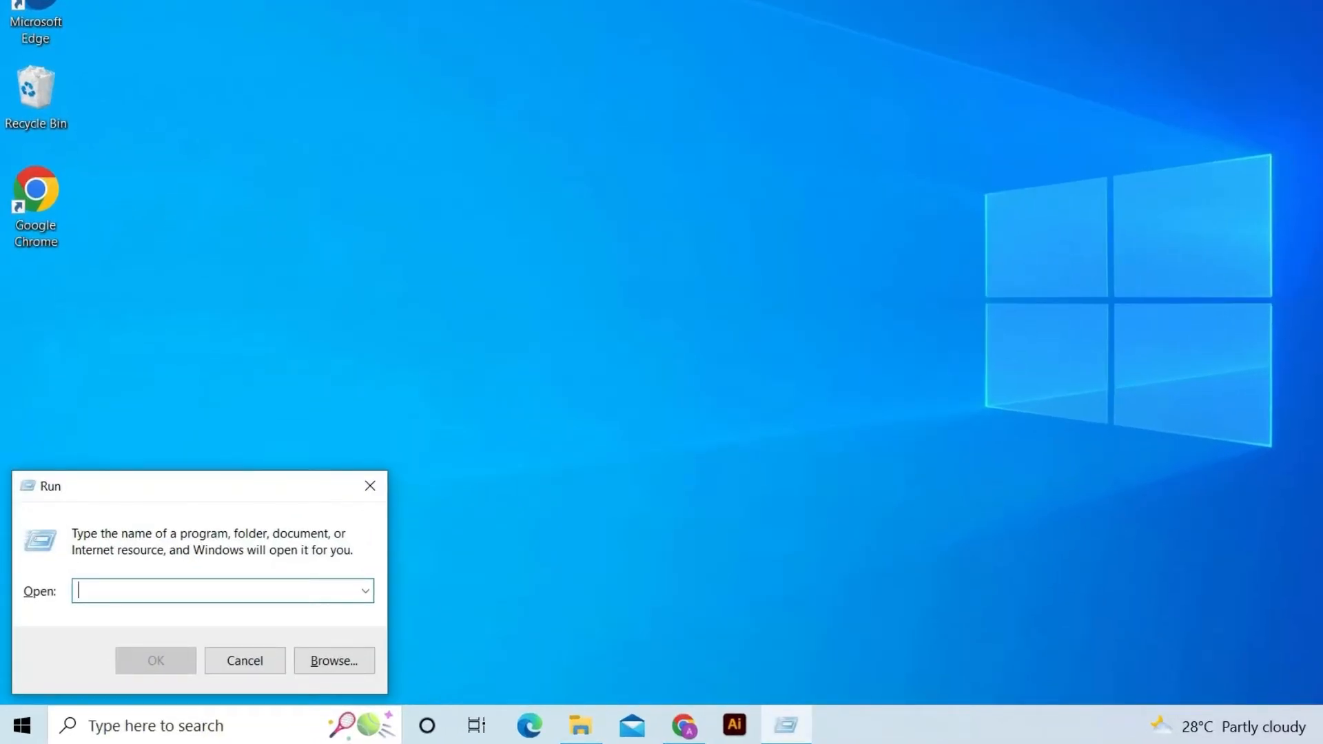
text(CMD)
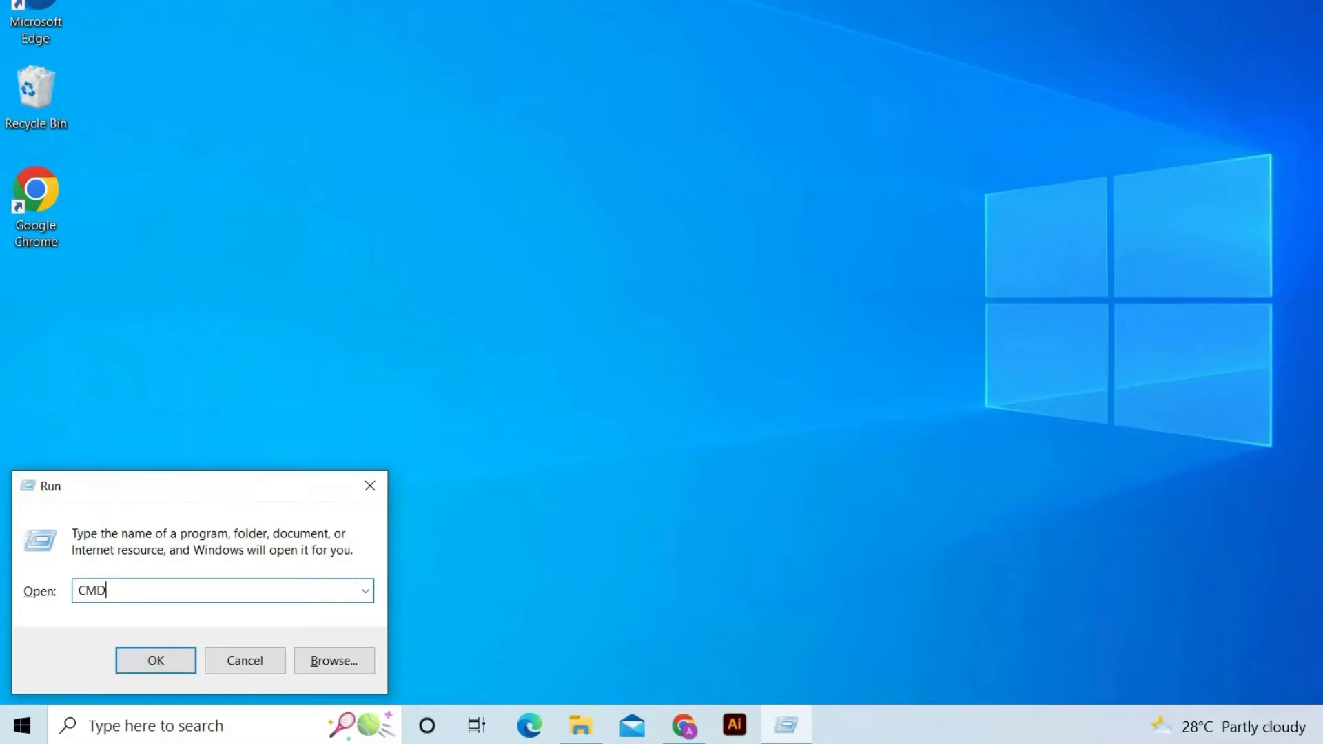
click(154, 660)
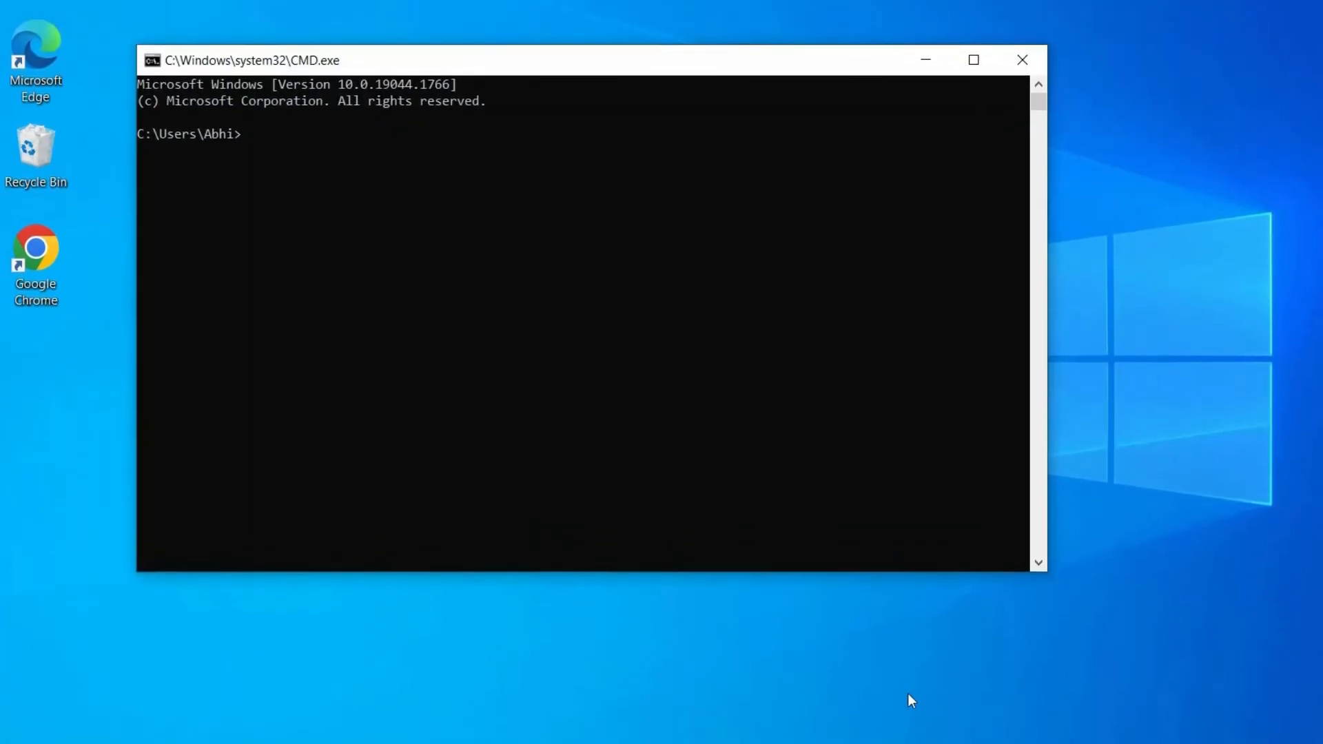
Step: Run chkdsk on drive T:, which finds no file system problems, then close Command Prompt
text(chk)
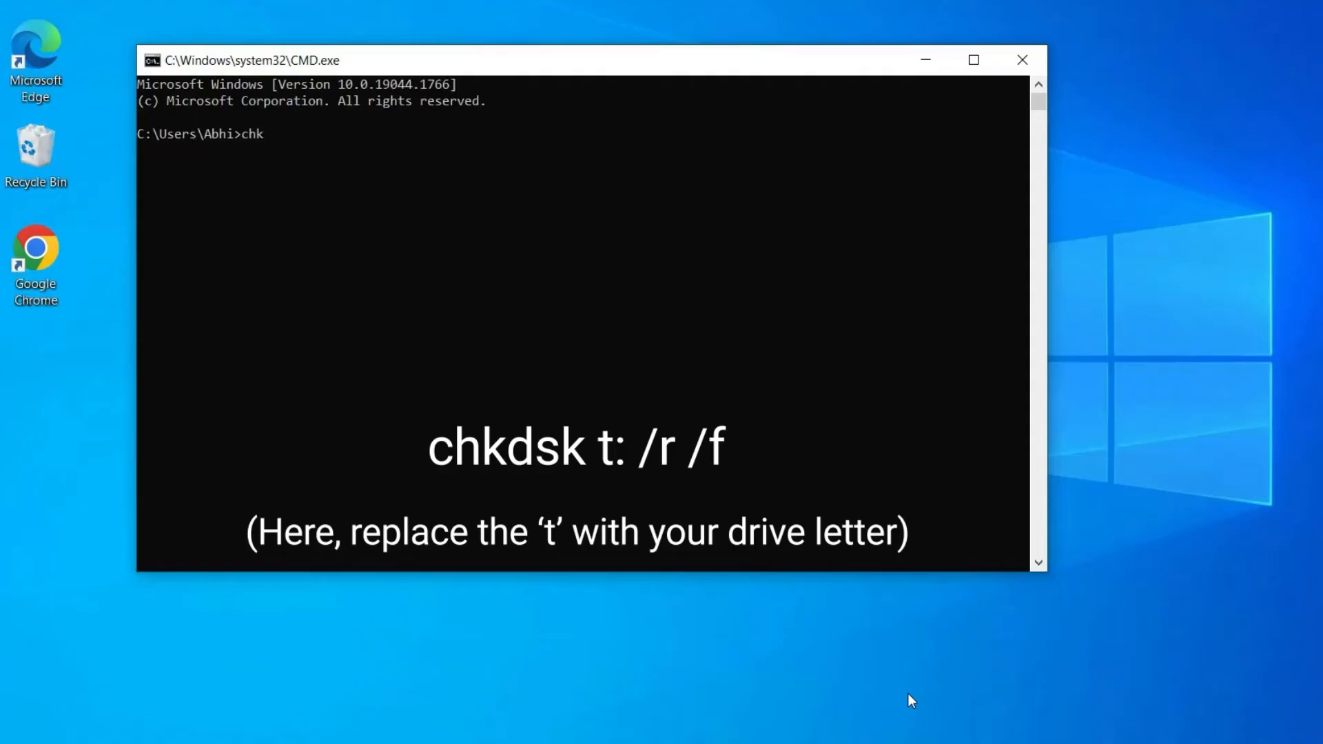
text(dsk t)
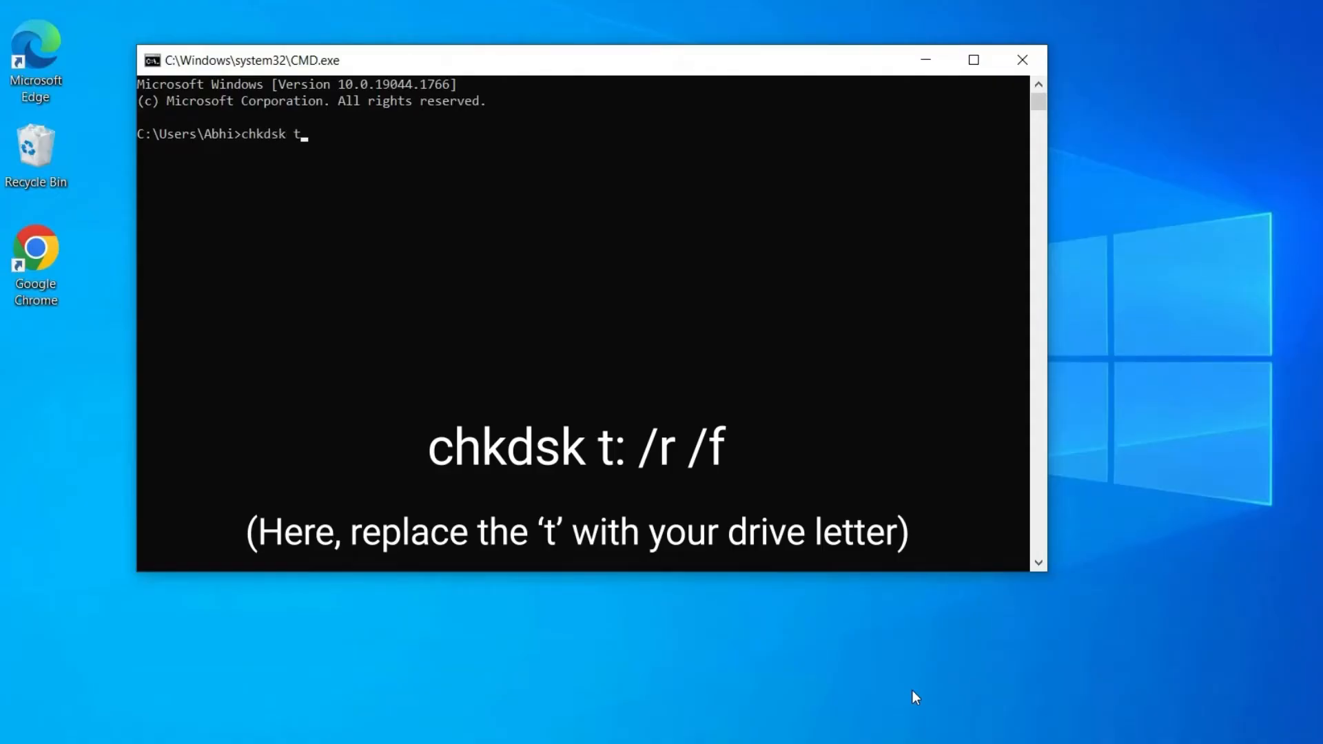
text(:)
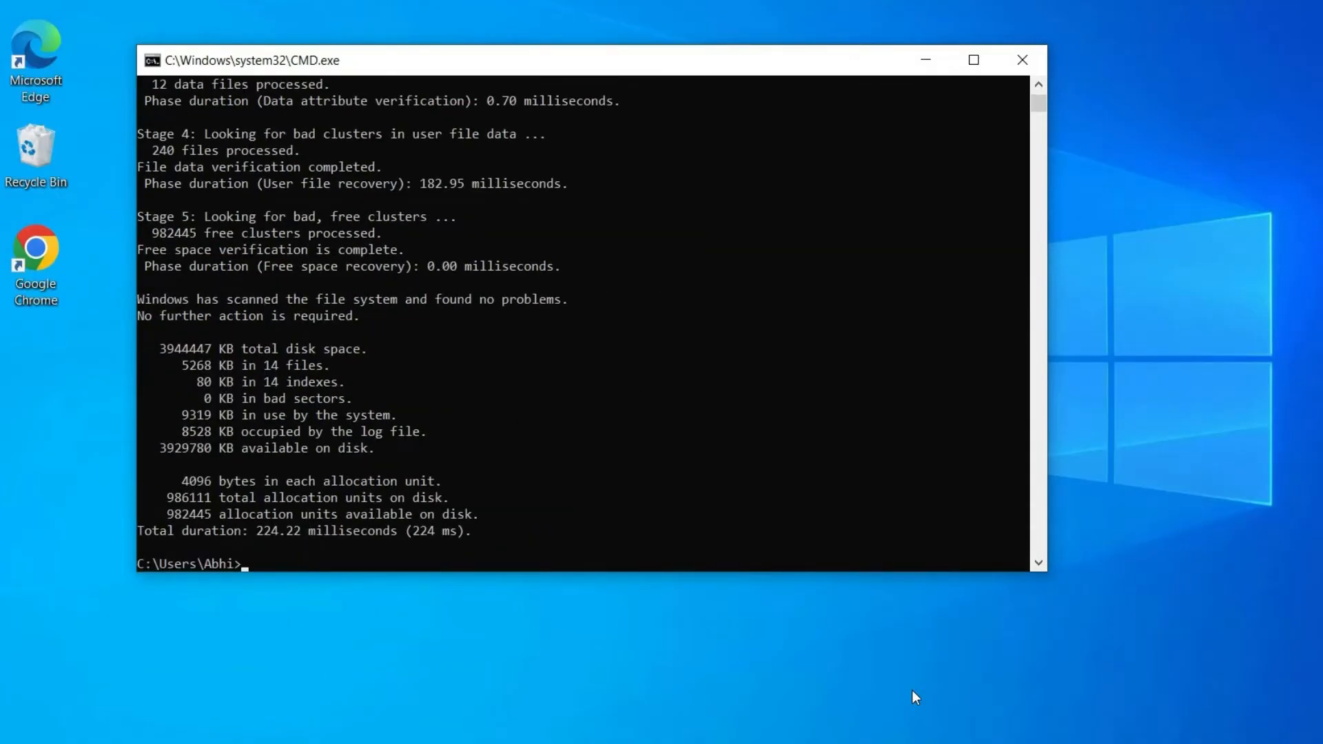
mouse_move(918, 702)
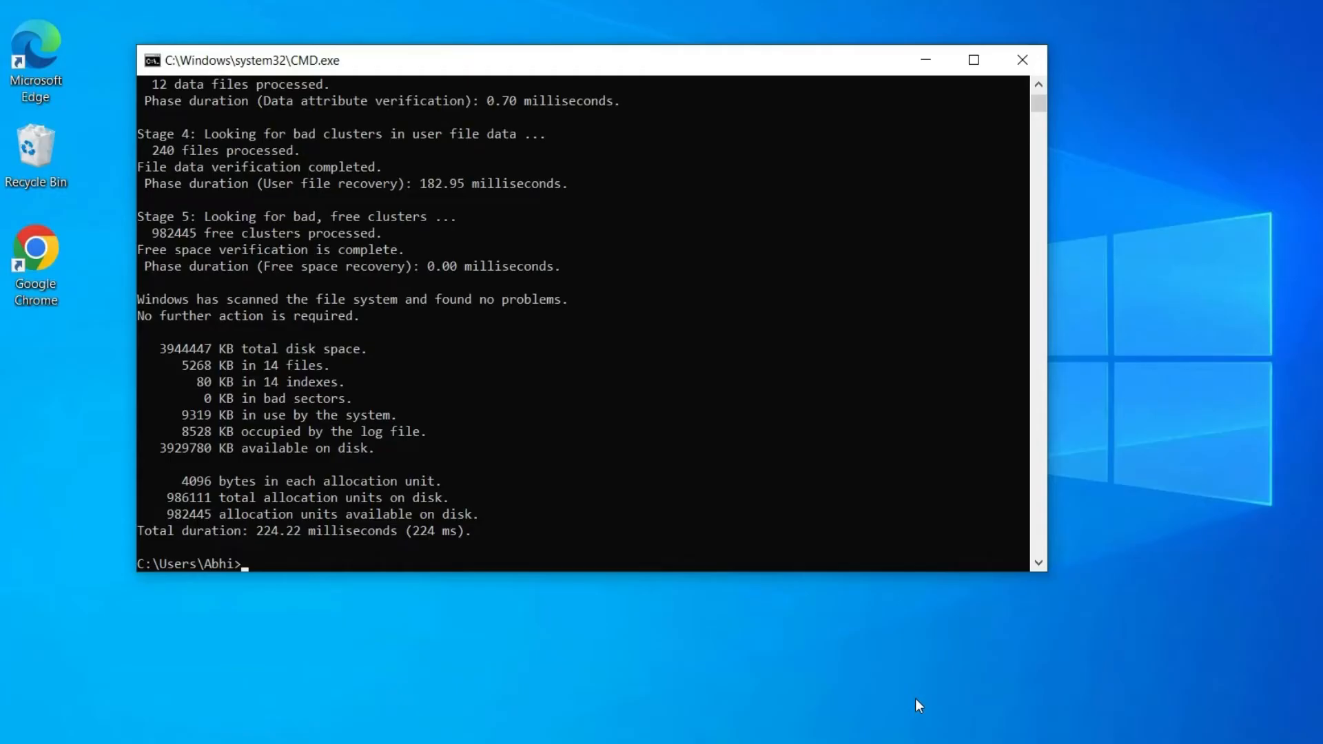
click(1022, 59)
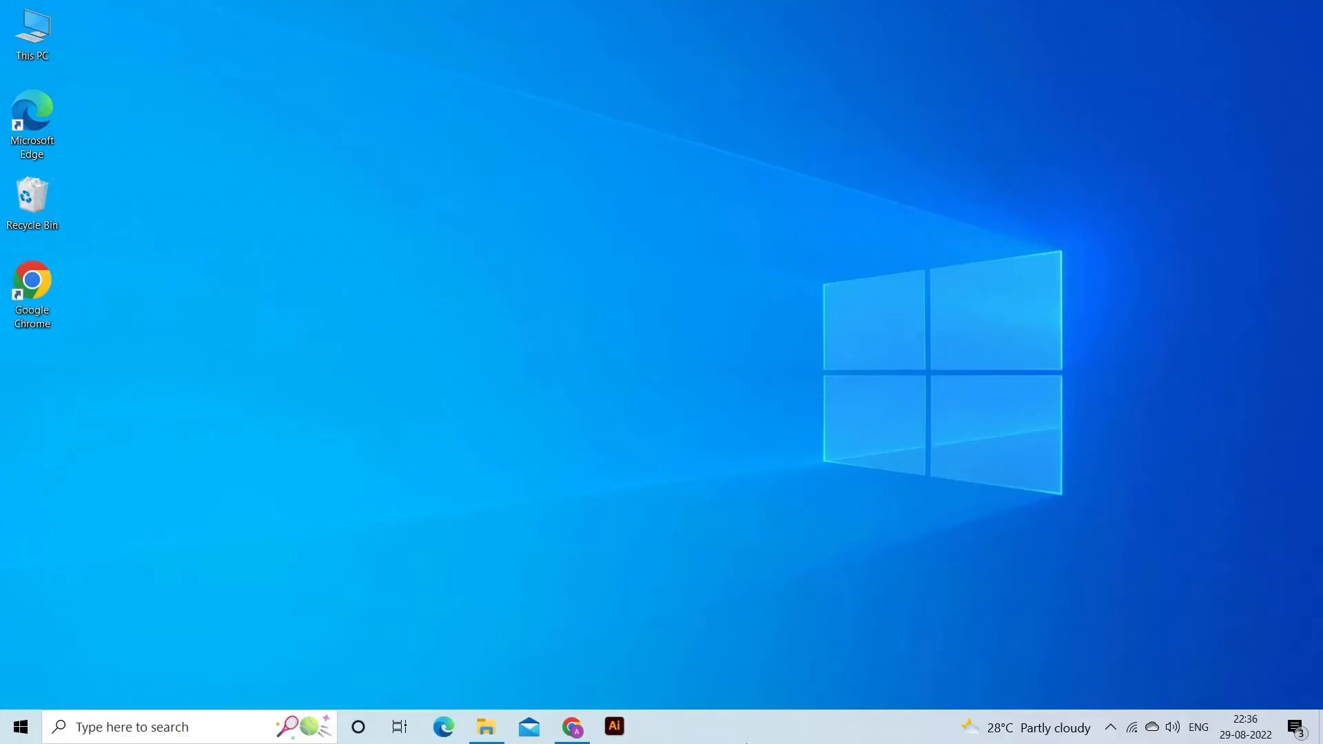
Step: Launch Device Manager from the Run dialog with devmgmt.msc
key(Win+r)
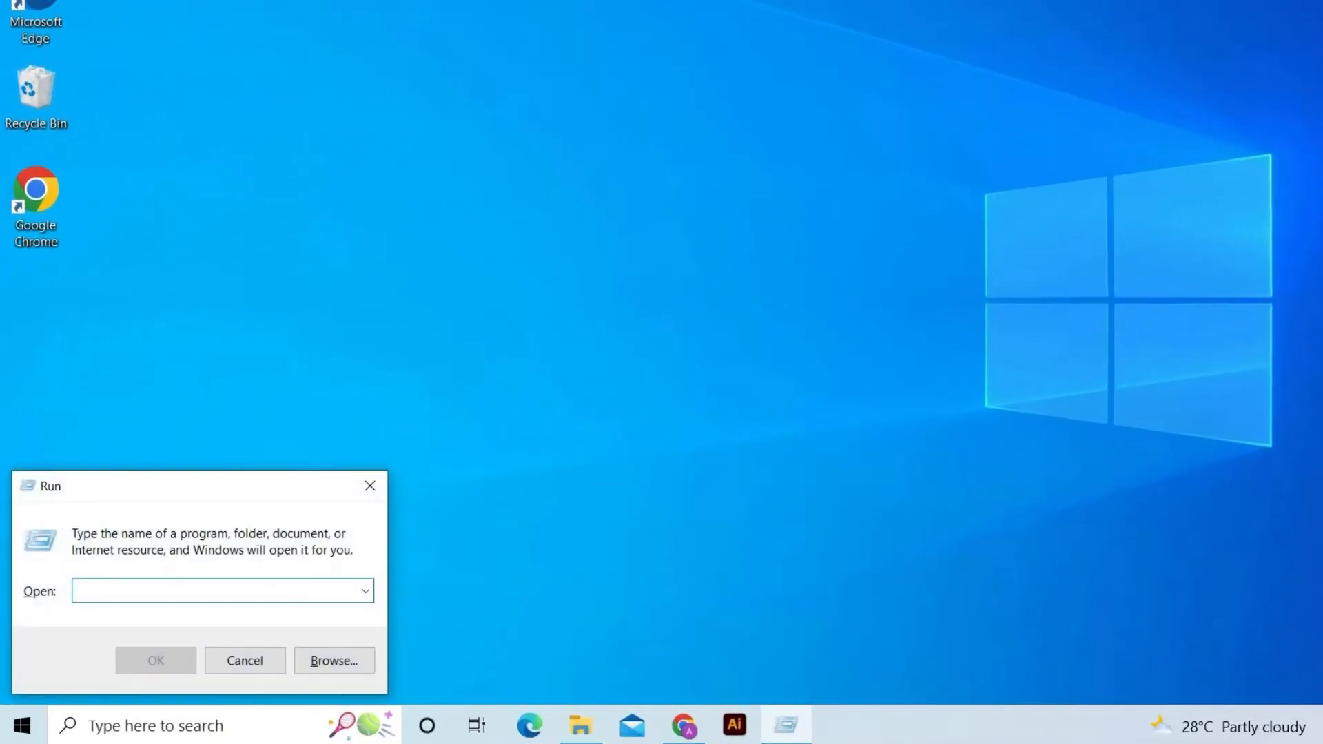
click(214, 591)
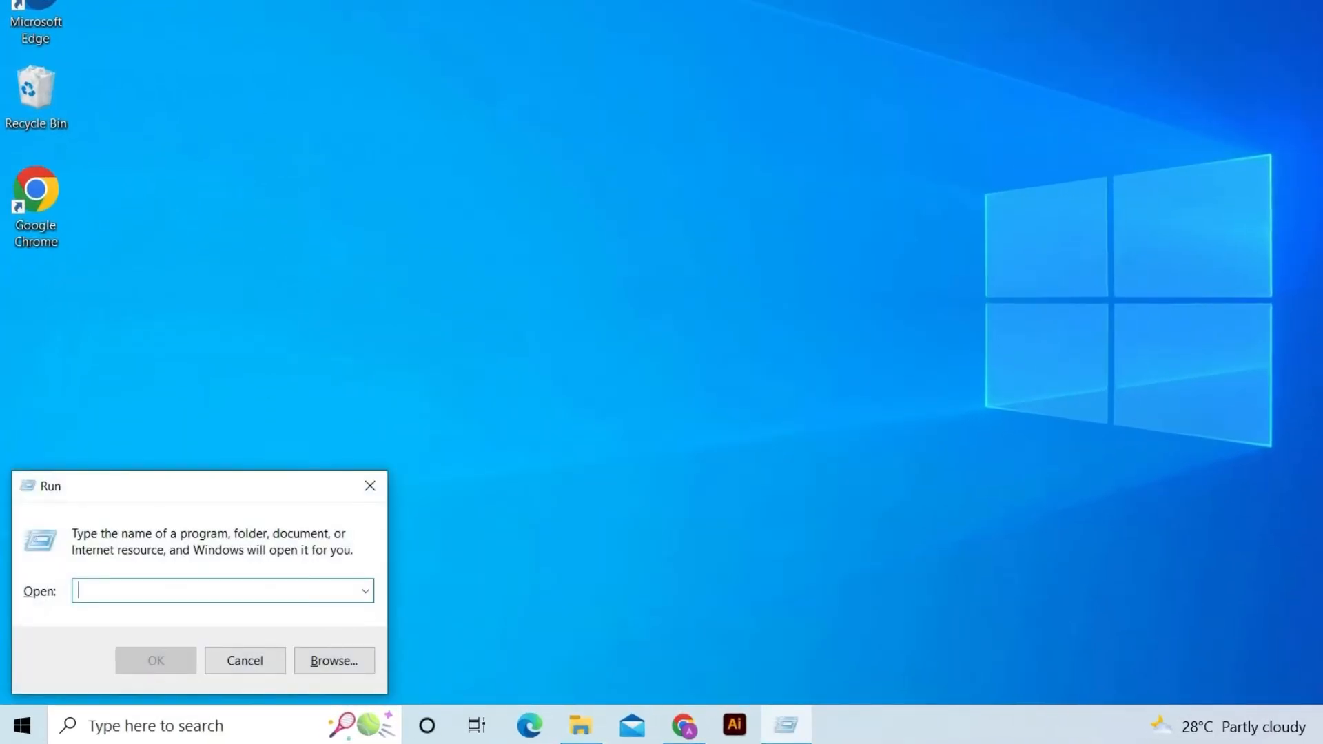
text(devmgmt.m)
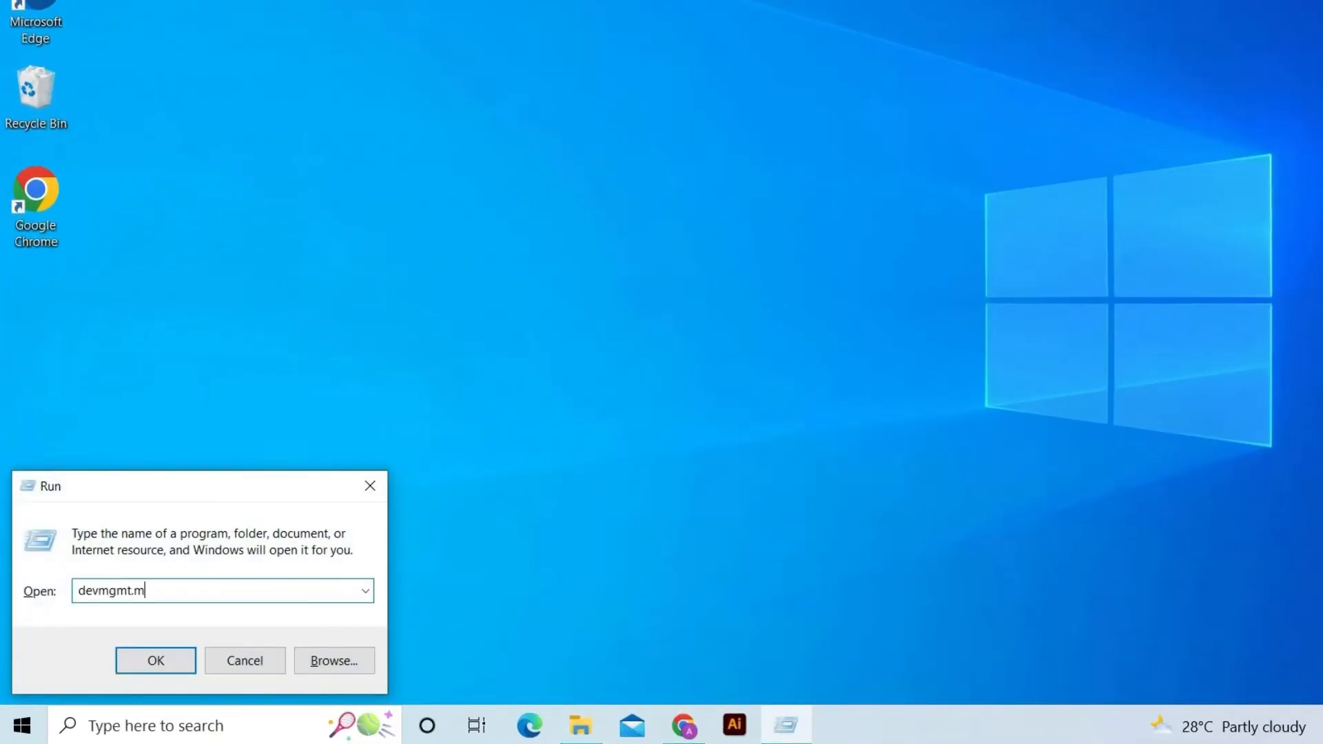
text(sc)
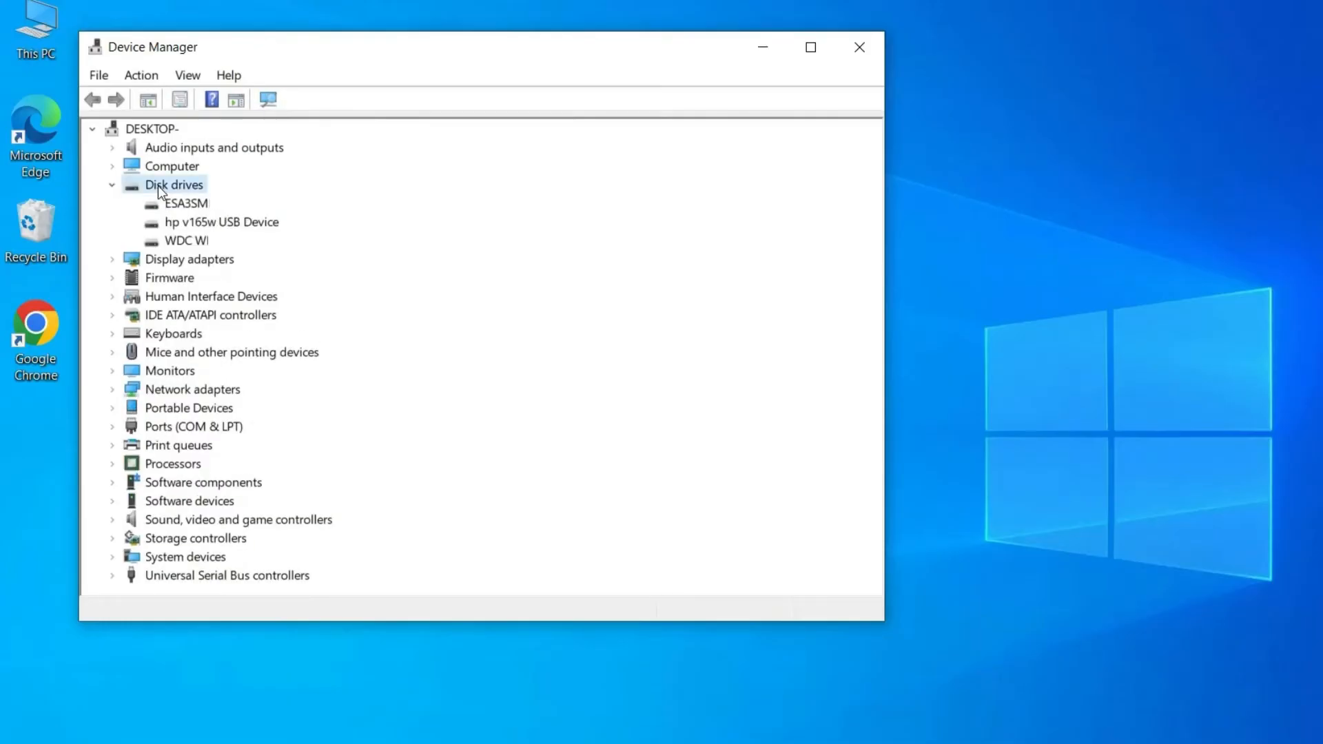
Step: Update the hp v165w USB Device driver, letting Windows search automatically
right_click(214, 221)
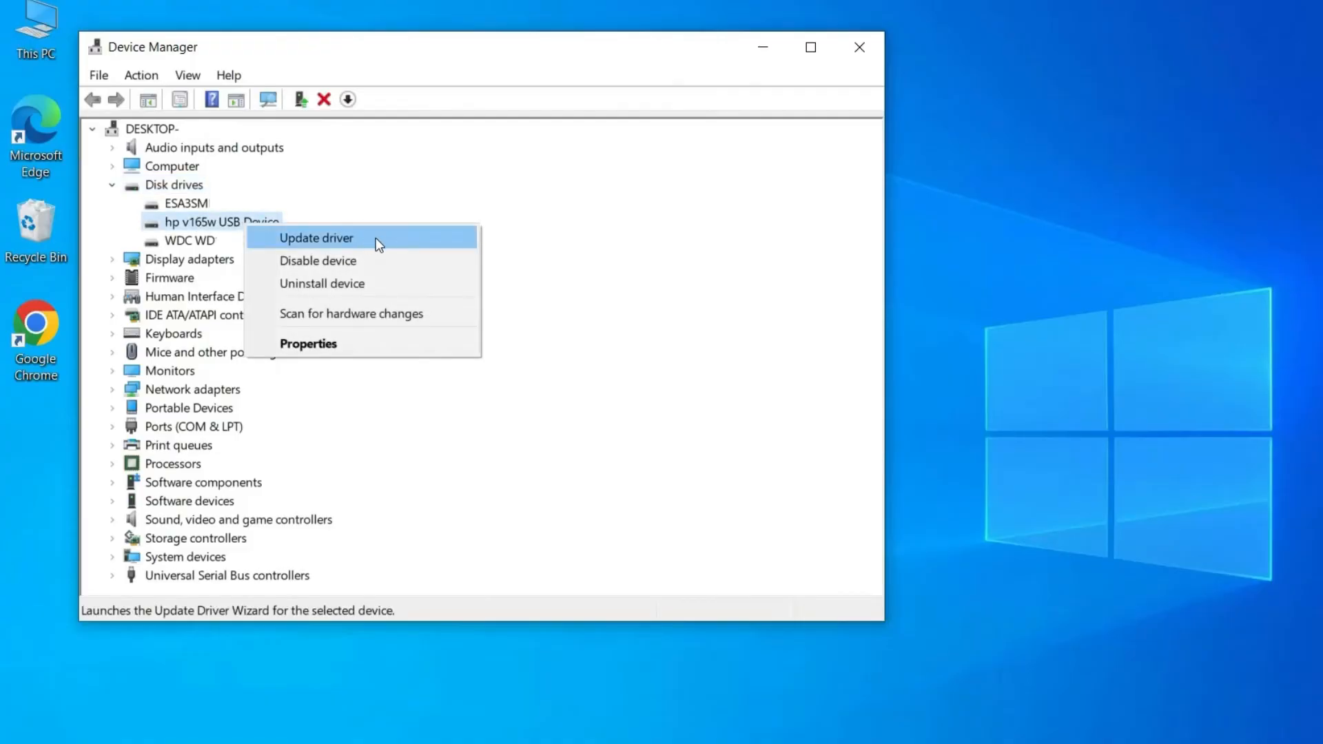
click(316, 237)
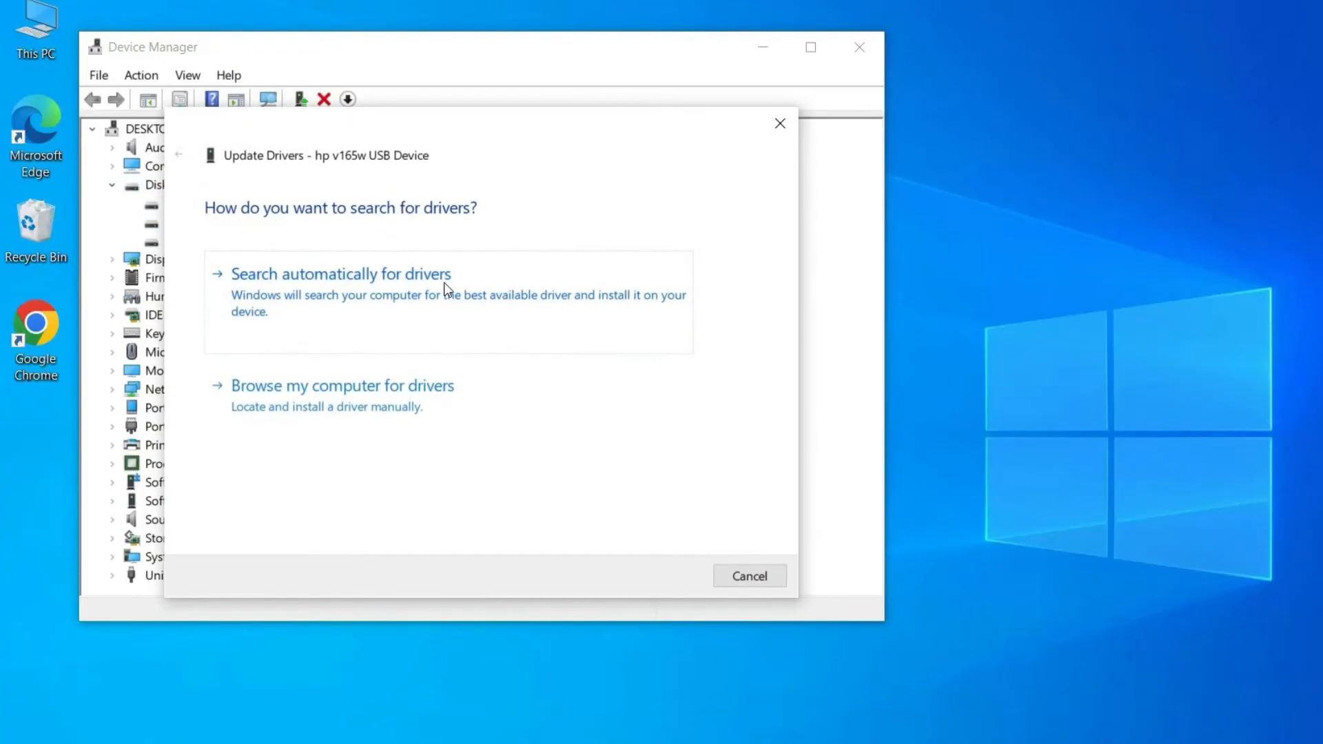
click(341, 274)
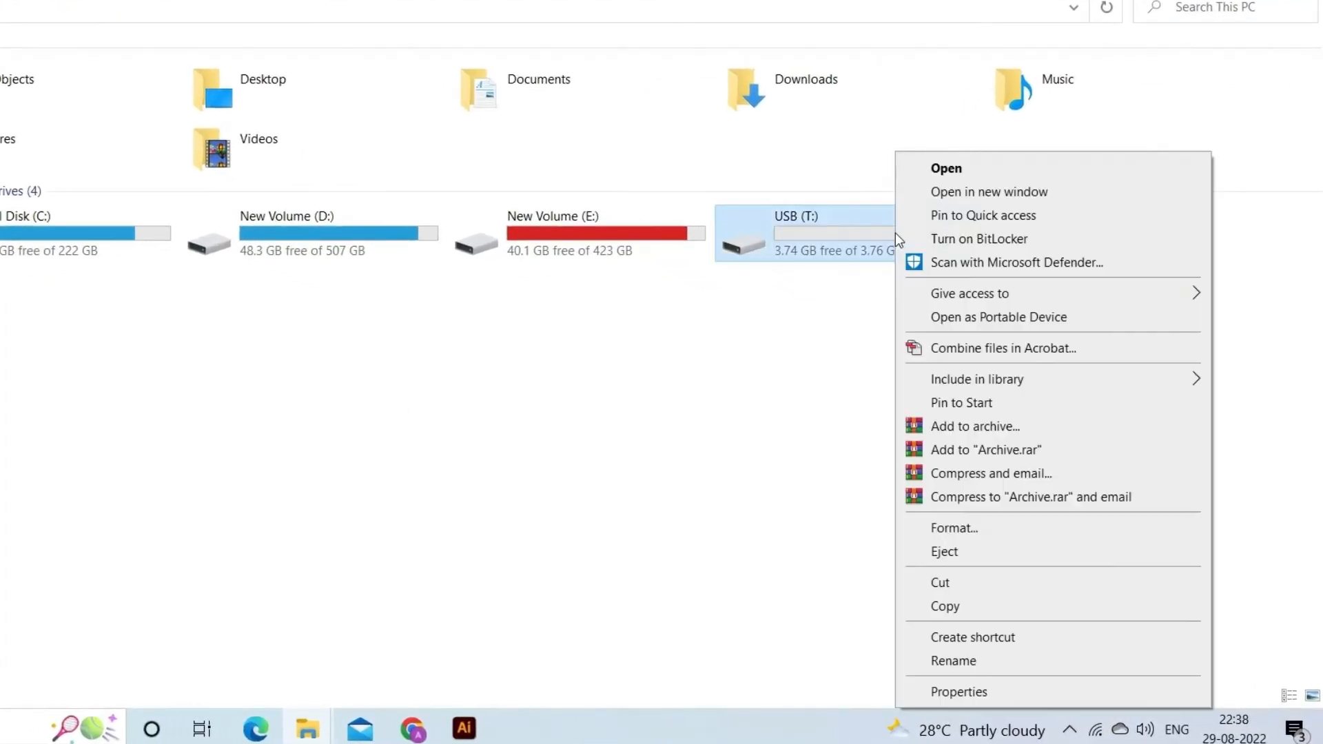
mouse_move(907, 293)
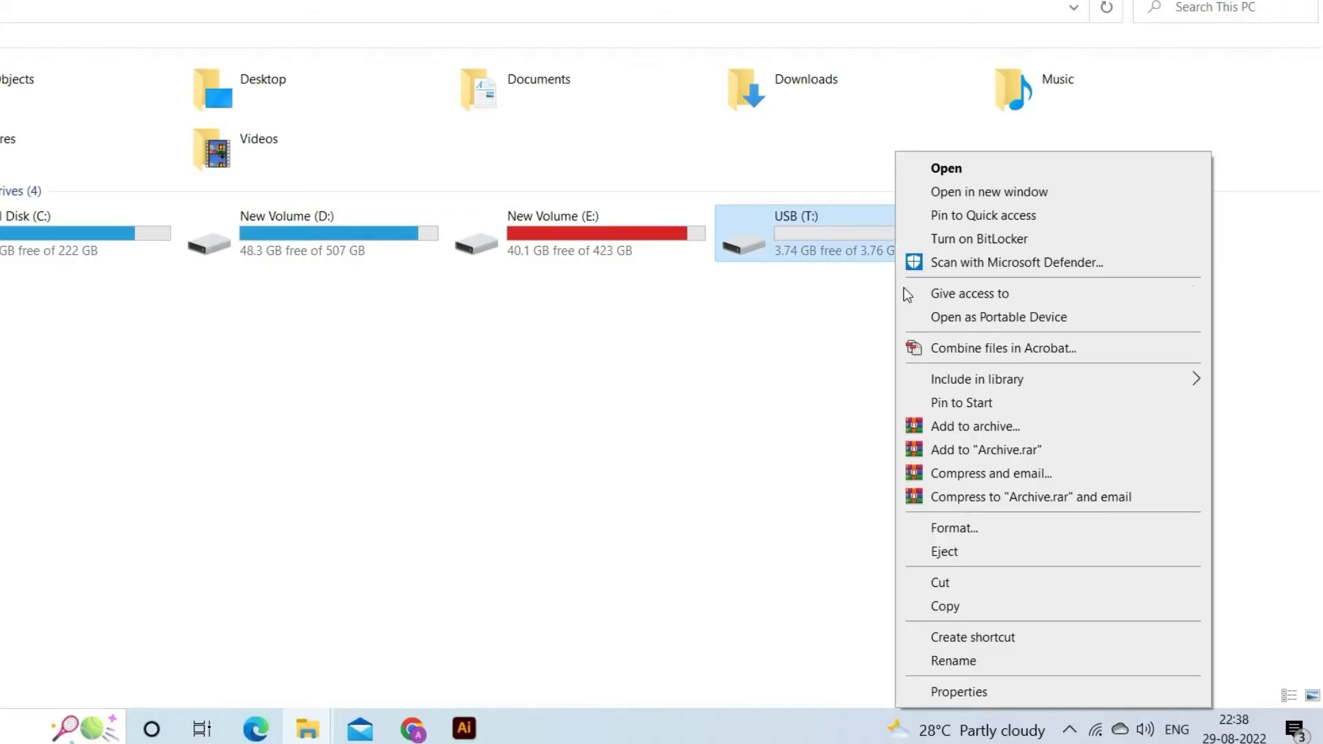
Step: Run Error checking on USB (T:) from its Properties Tools page
click(959, 692)
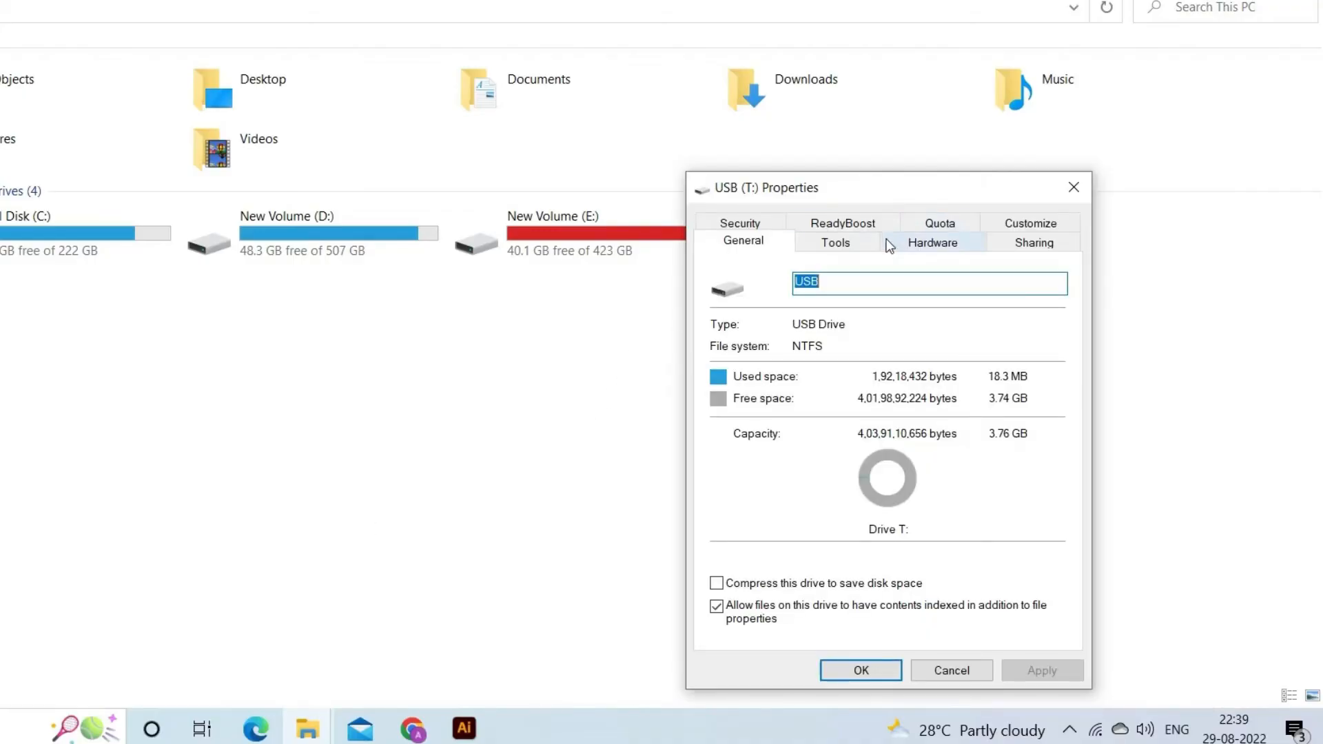
click(835, 241)
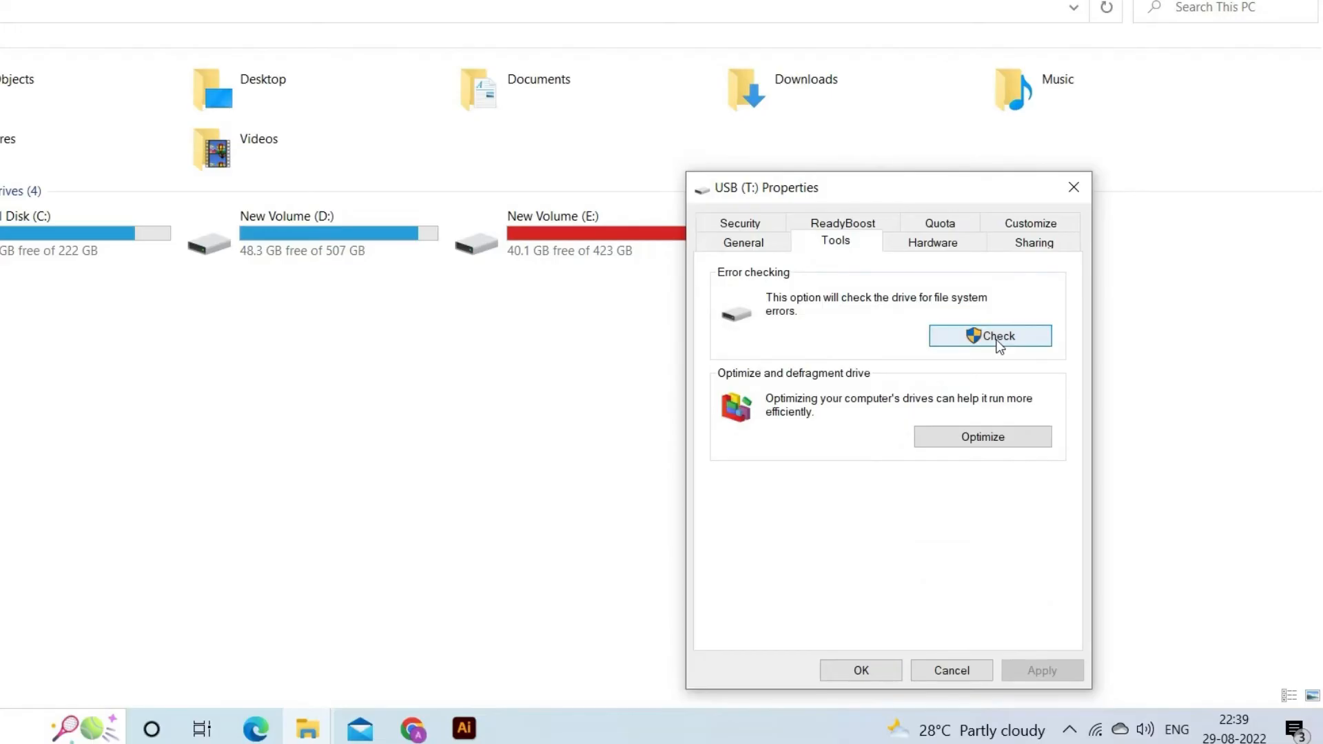
click(989, 335)
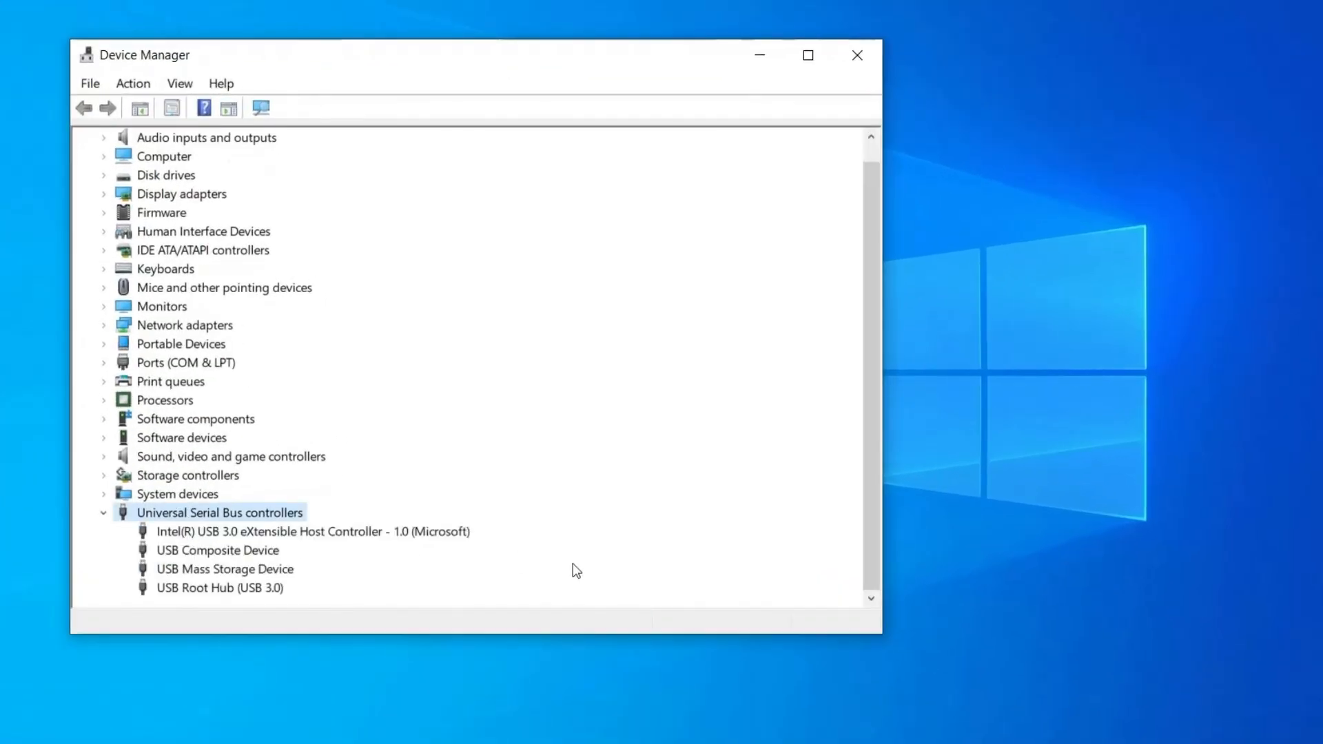
mouse_move(243, 570)
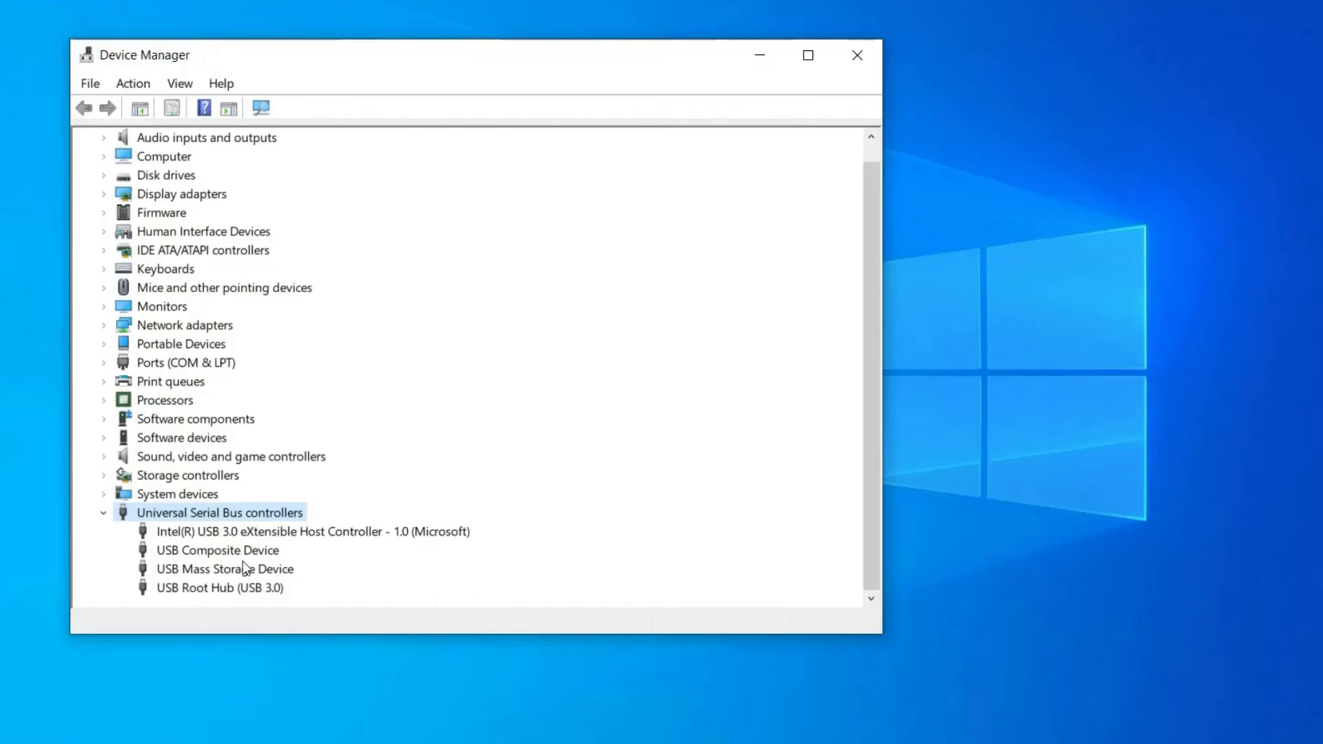
Step: Select the USB Mass Storage Device under Universal Serial Bus controllers for uninstalling
click(225, 569)
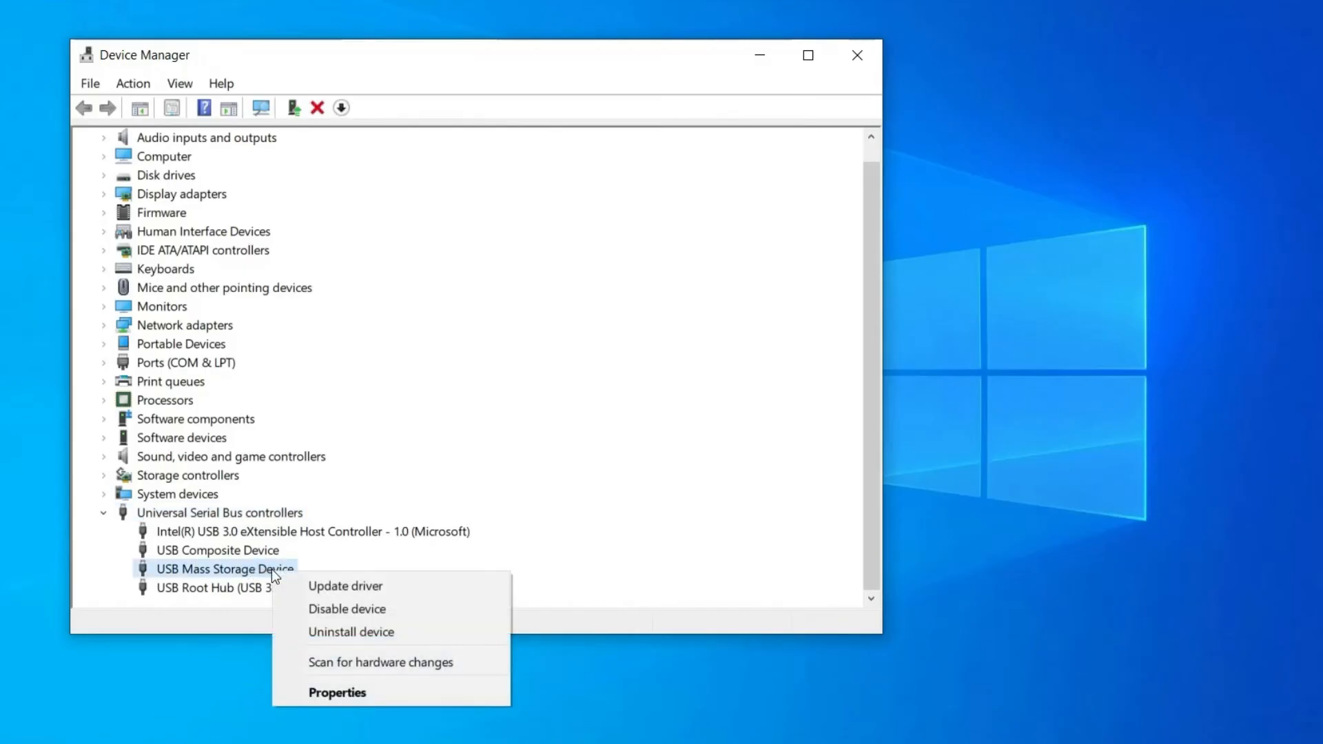
mouse_move(371, 637)
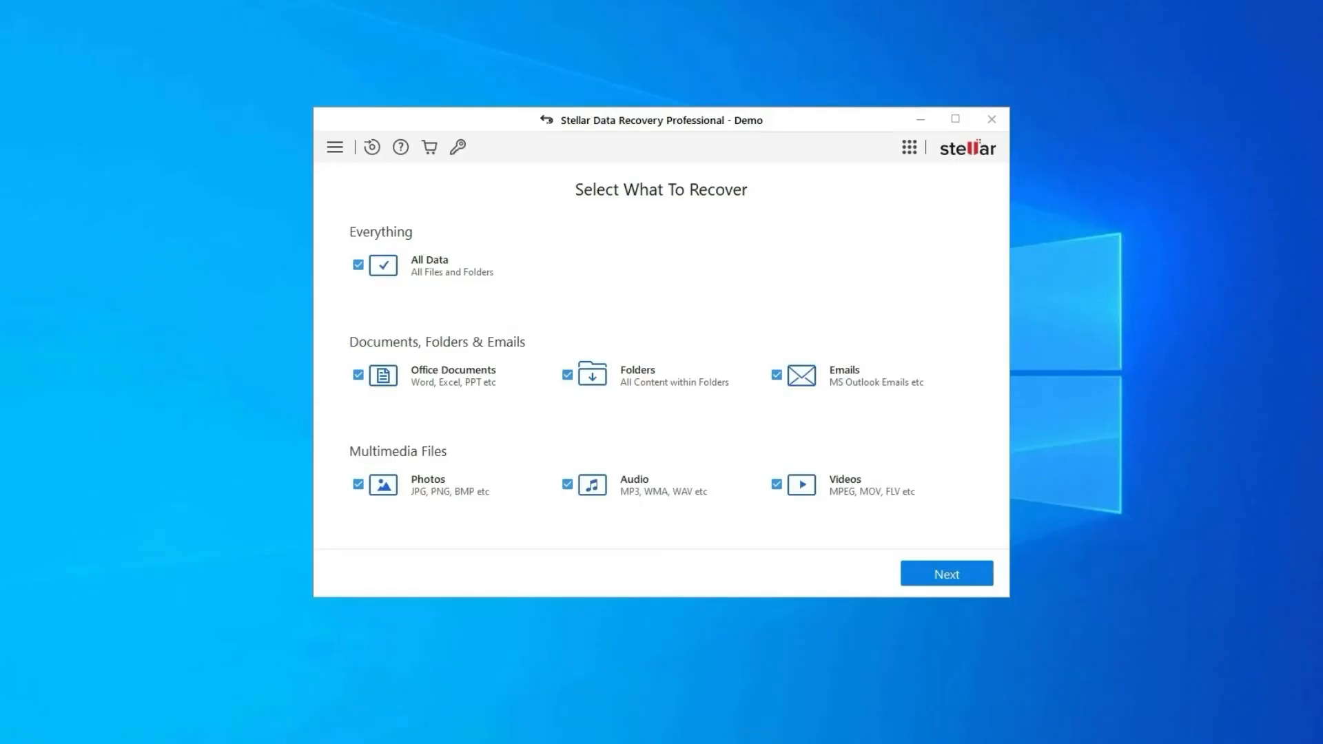
Step: Proceed with All Data and pick Local Disk (H:) on the Recover From screen
click(945, 573)
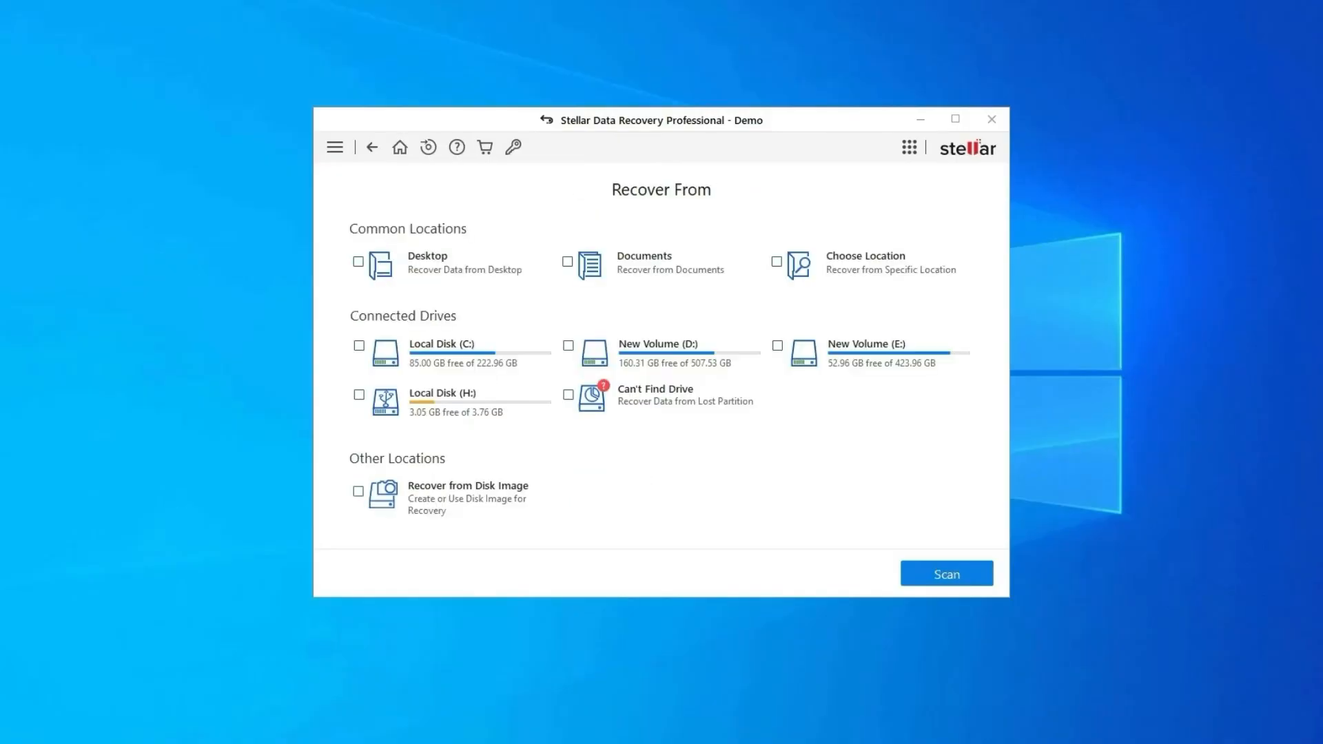
click(357, 394)
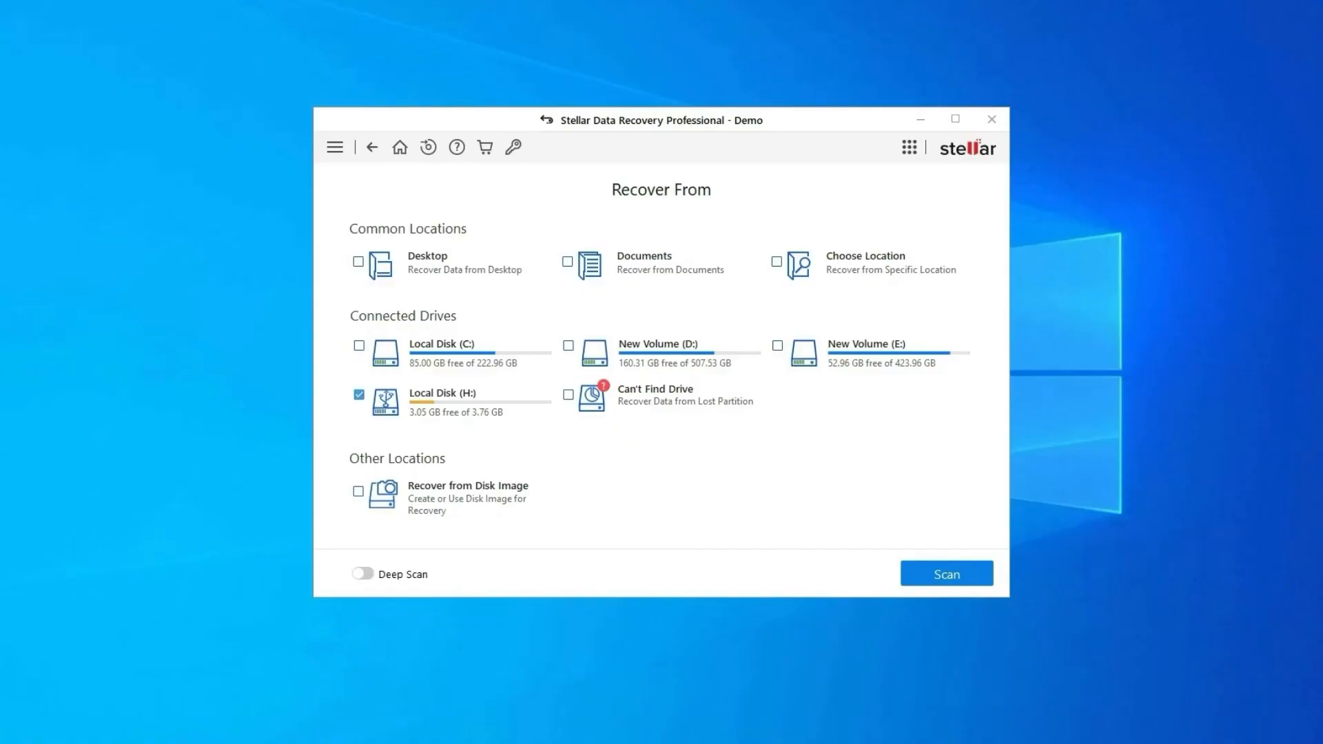
mouse_move(385, 401)
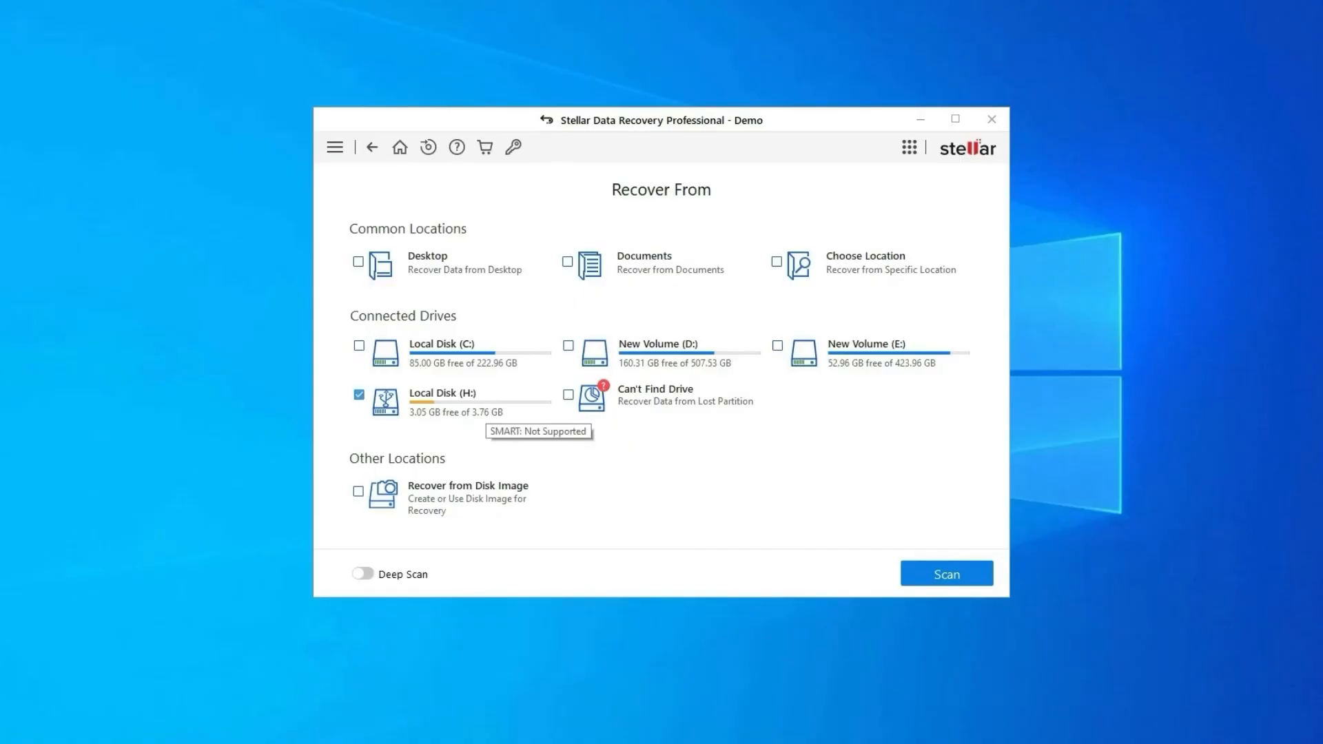
mouse_move(593, 394)
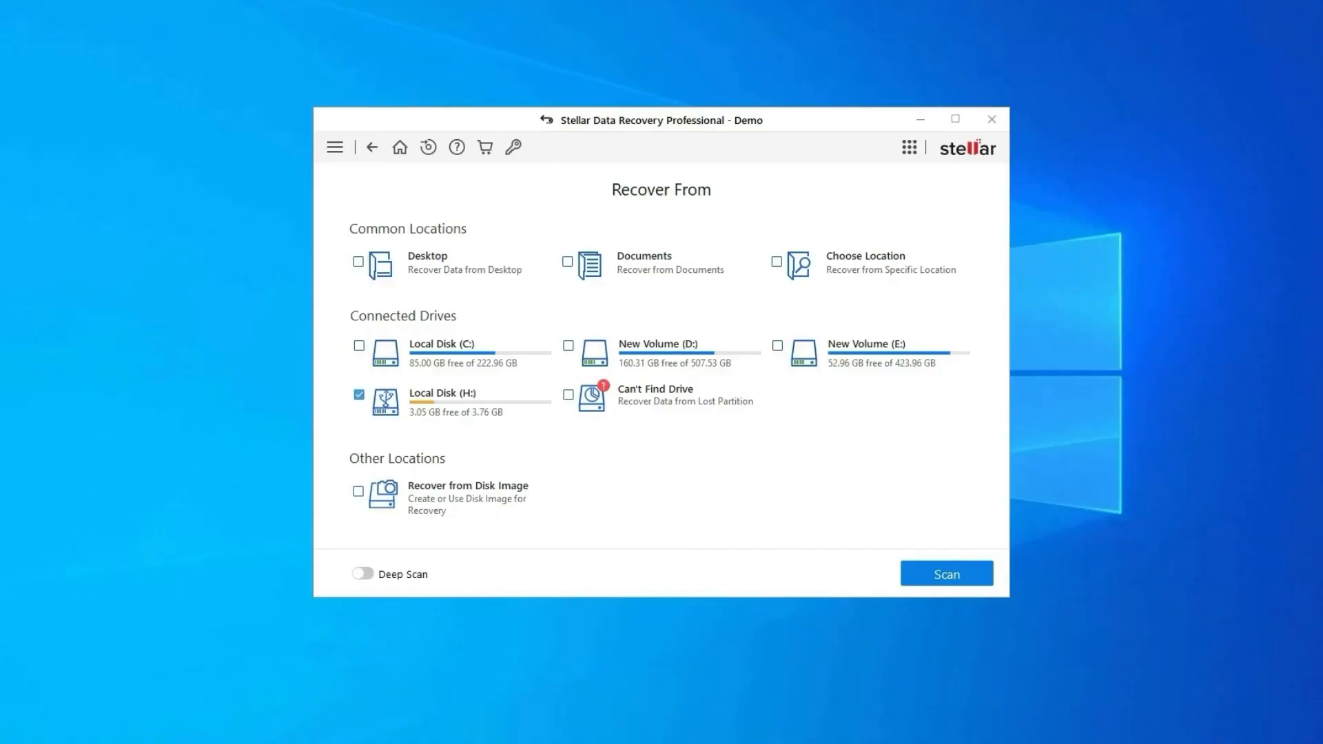
click(358, 394)
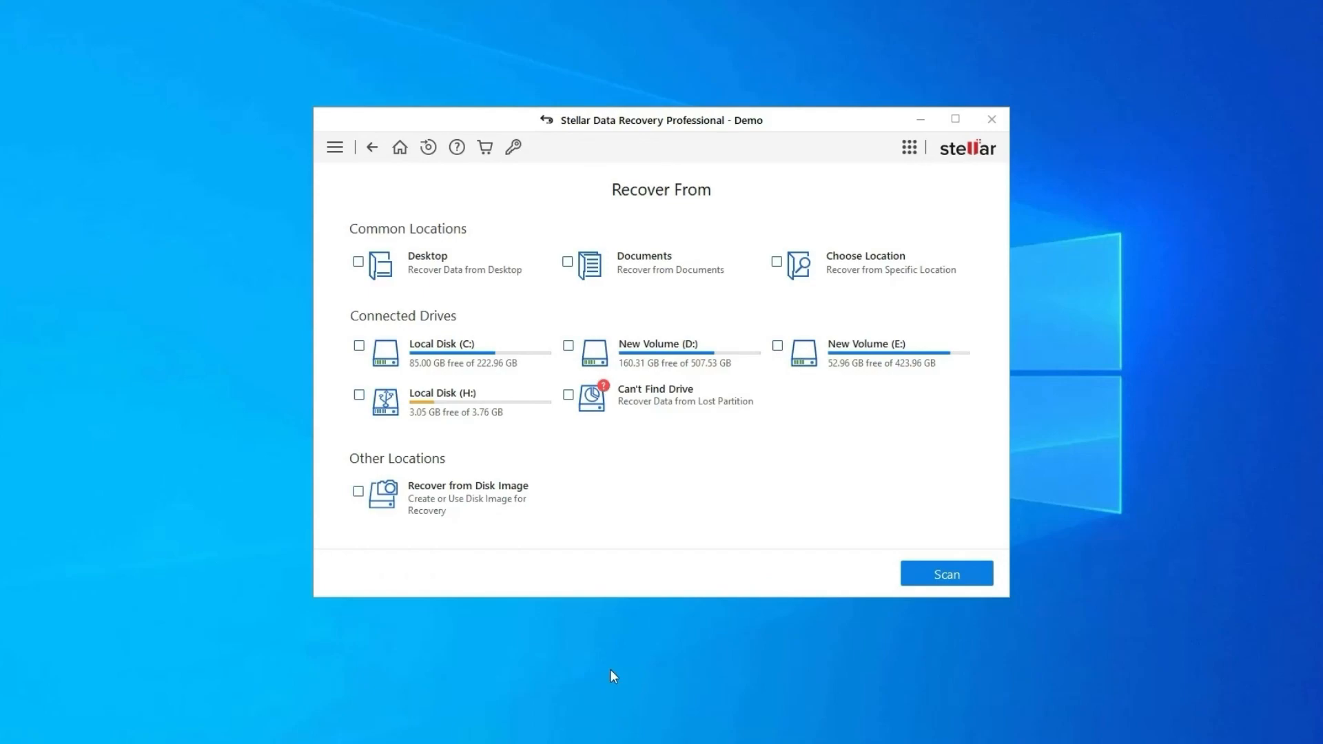
mouse_move(1138, 439)
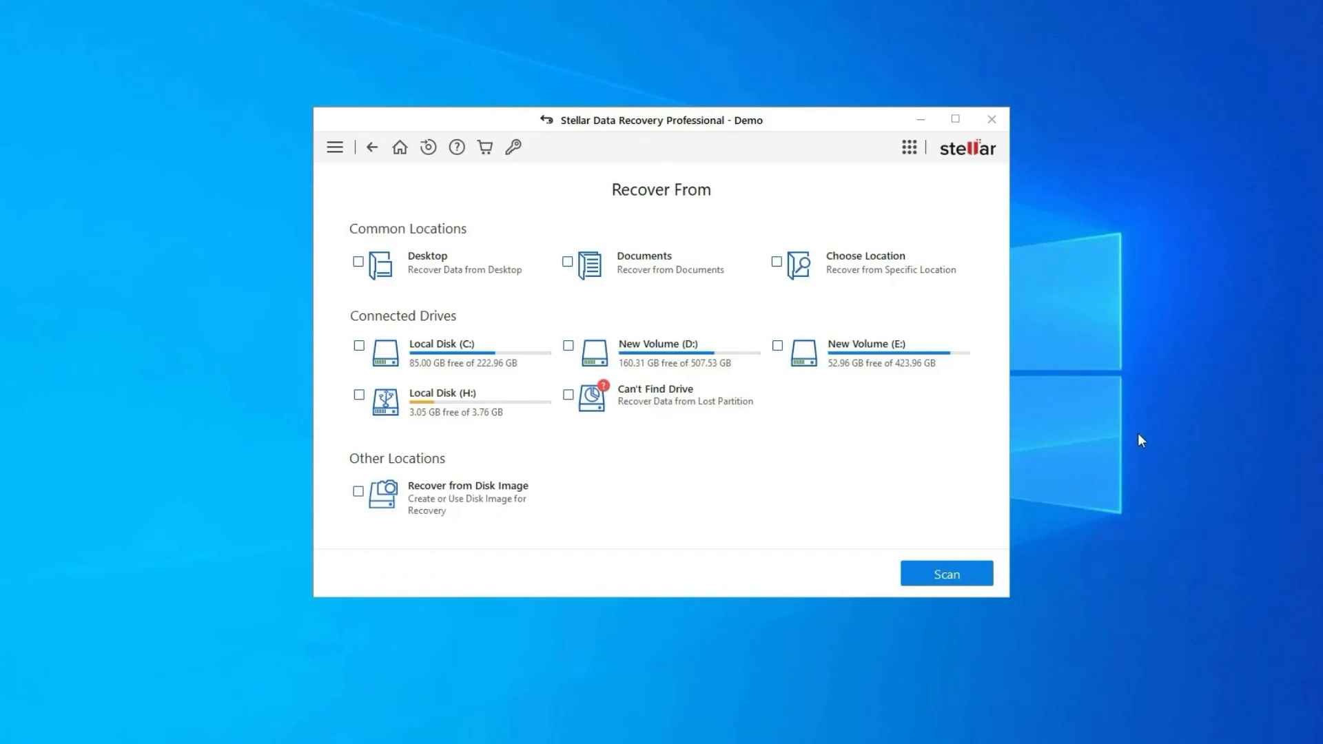
mouse_move(1129, 441)
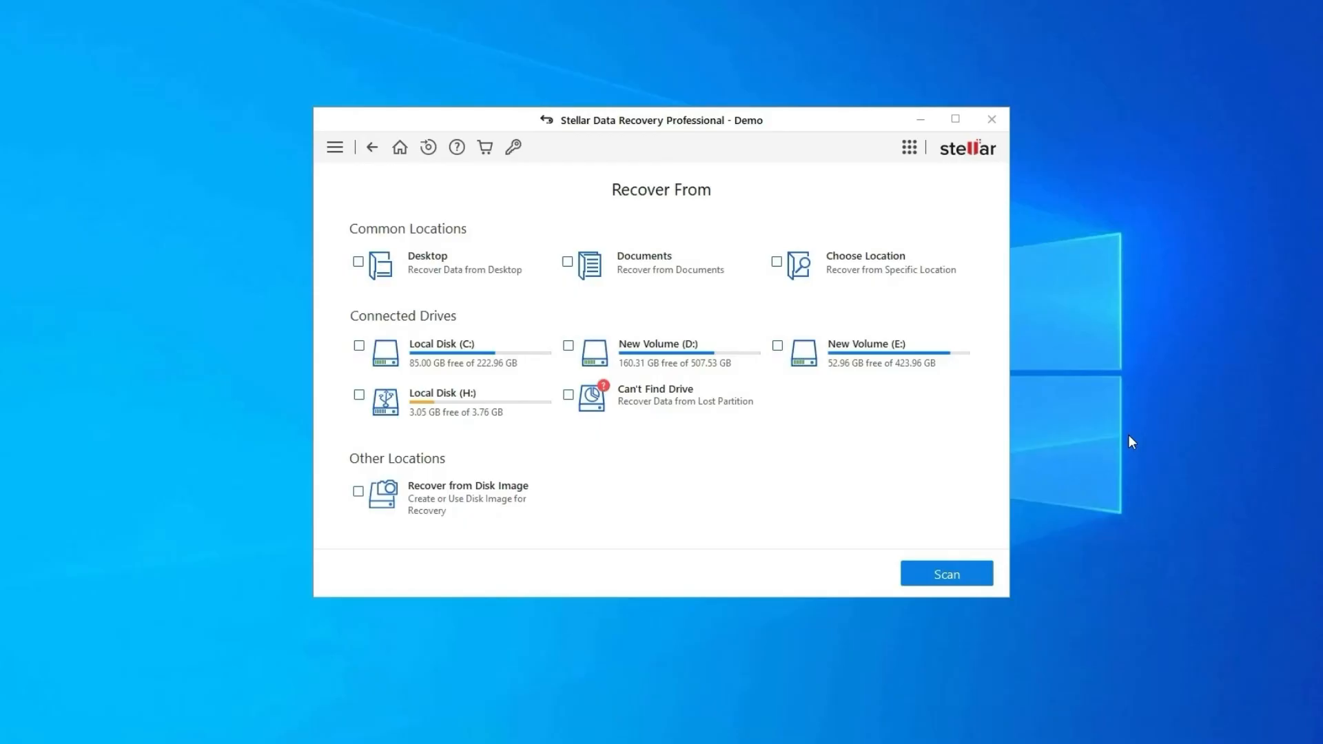
mouse_move(474, 414)
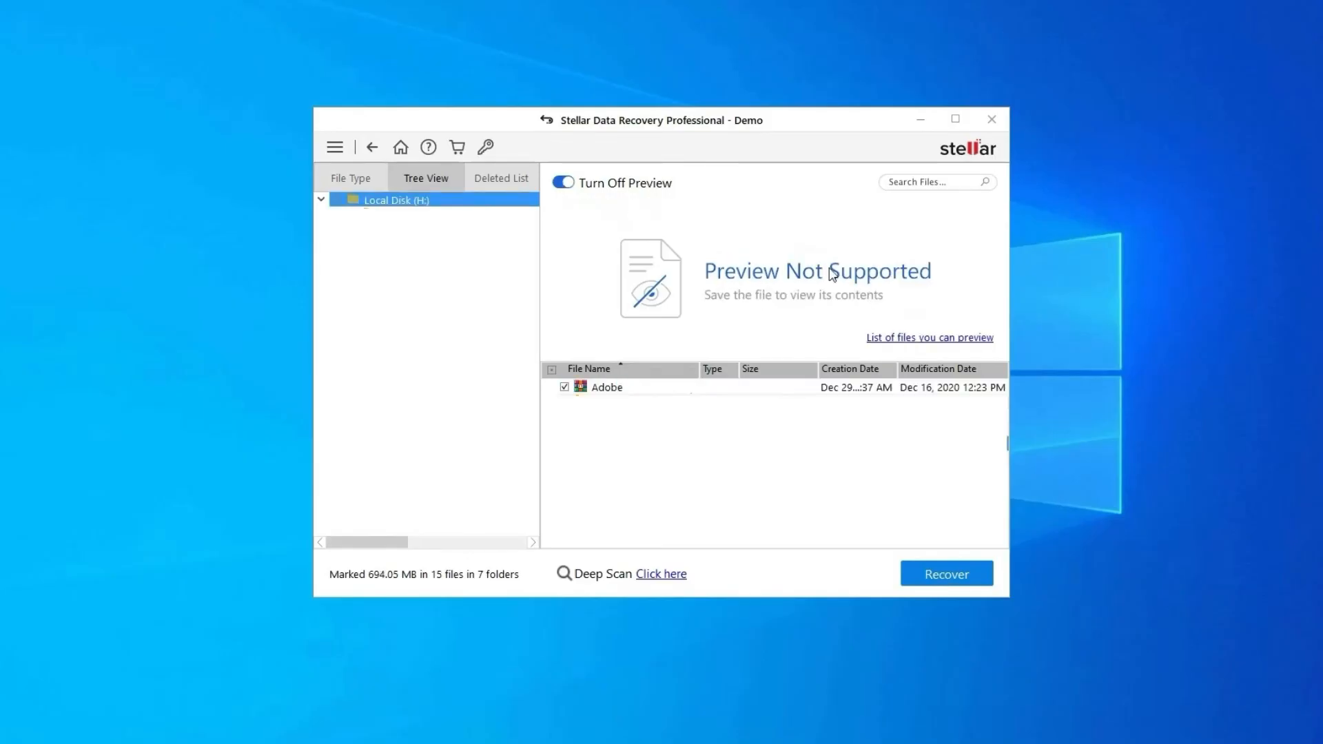
mouse_move(828, 544)
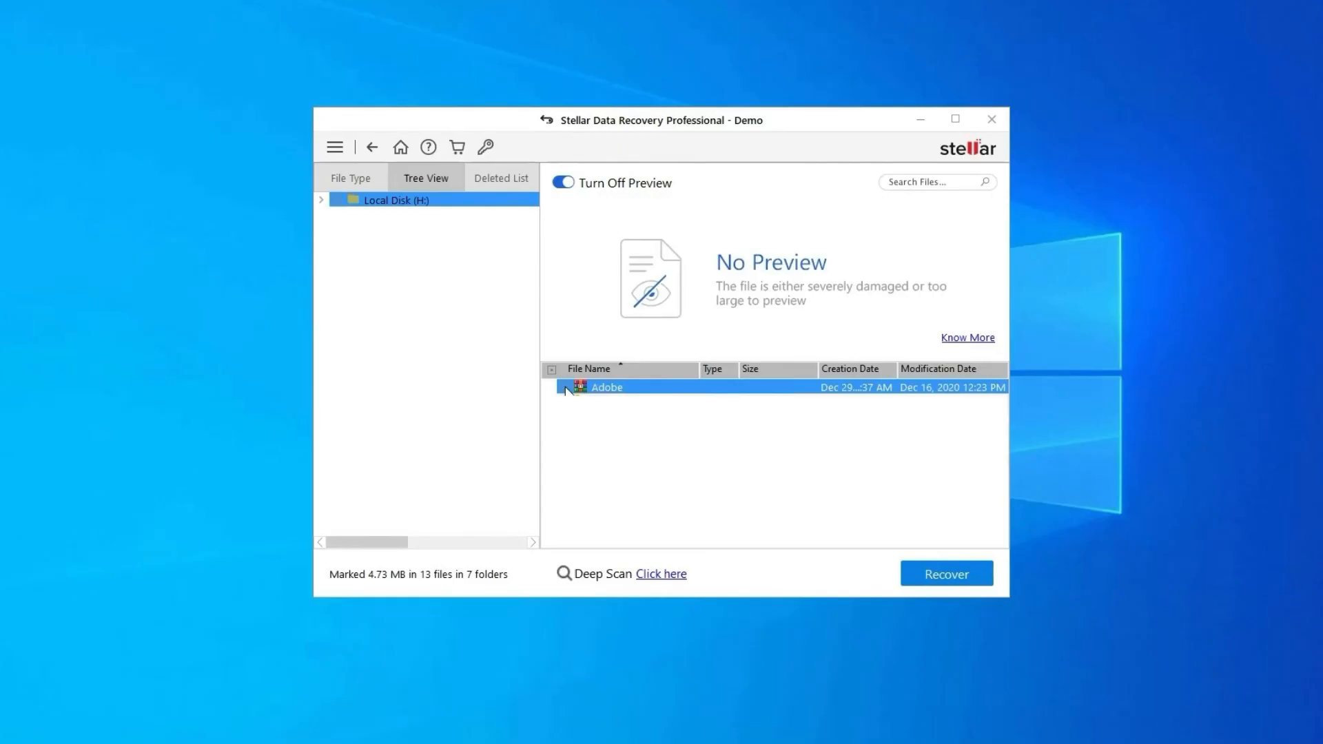
Step: Tick the Adobe folder in the Local Disk (H:) scan results for recovery
click(565, 387)
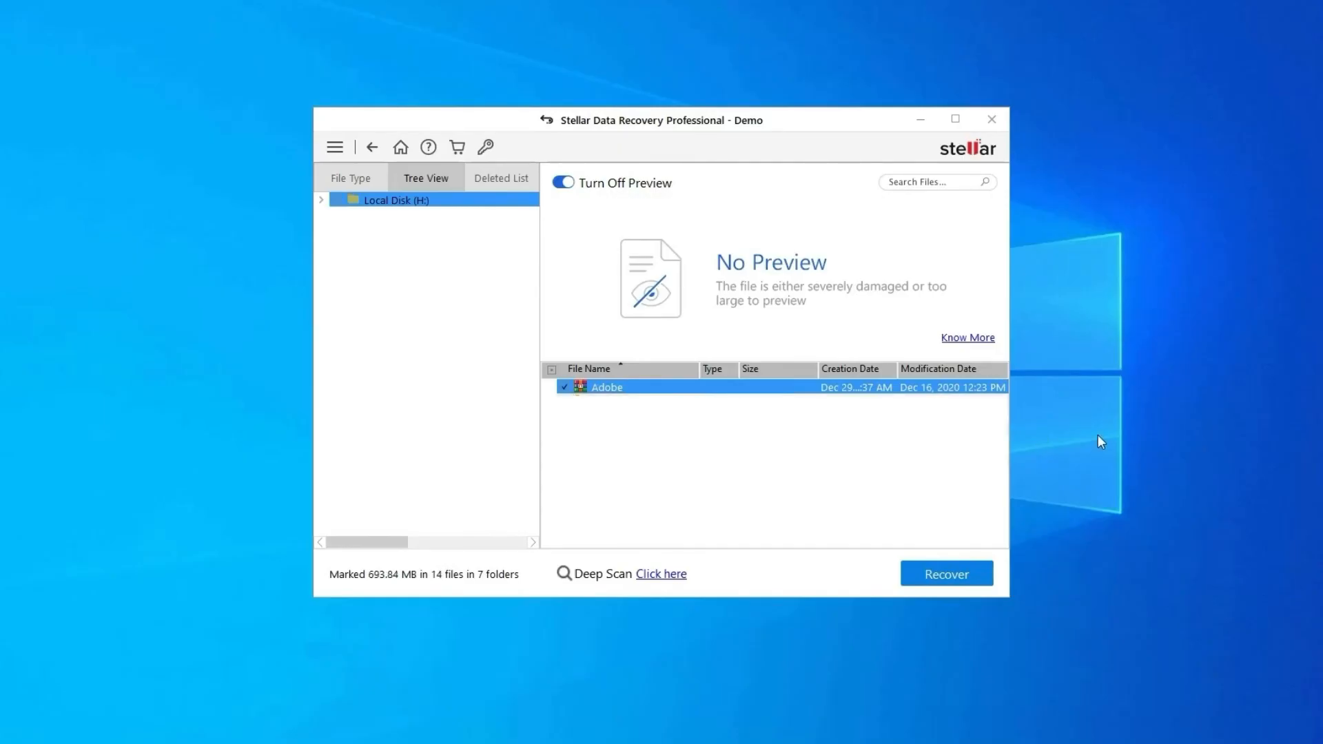